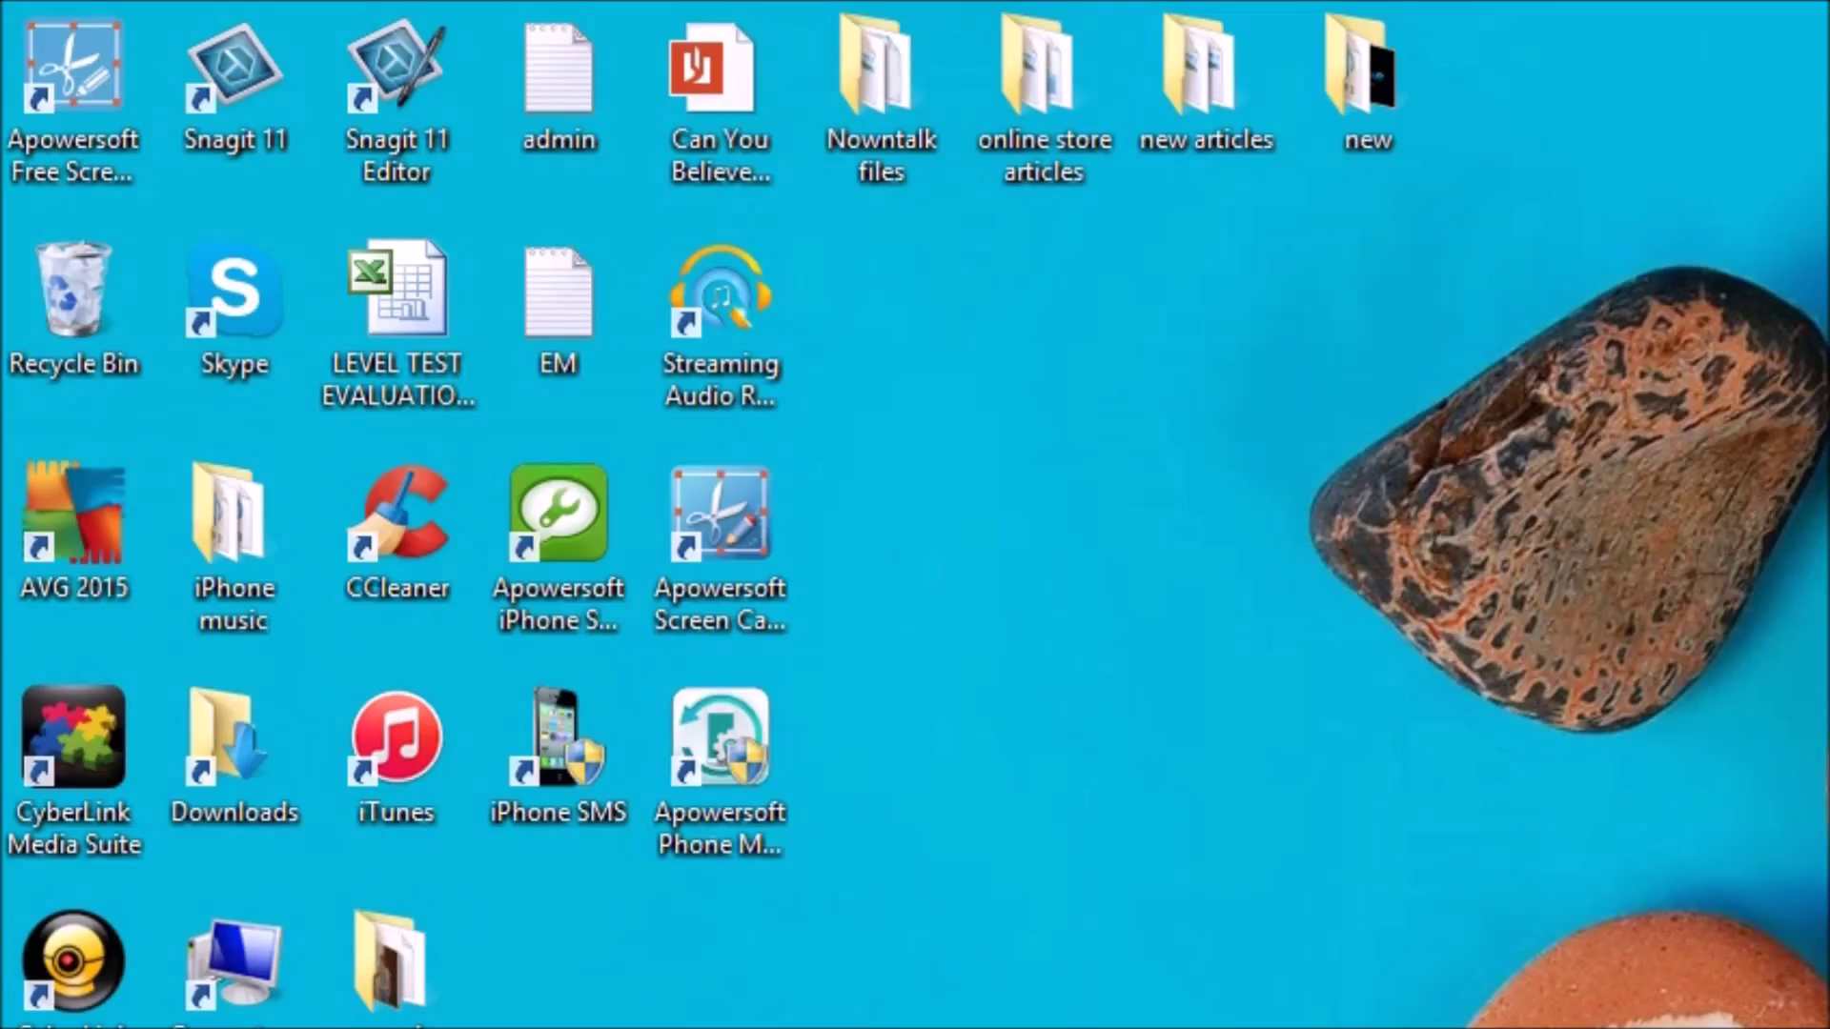
{"action": "mouse_move", "coordinate": [1444, 606]}
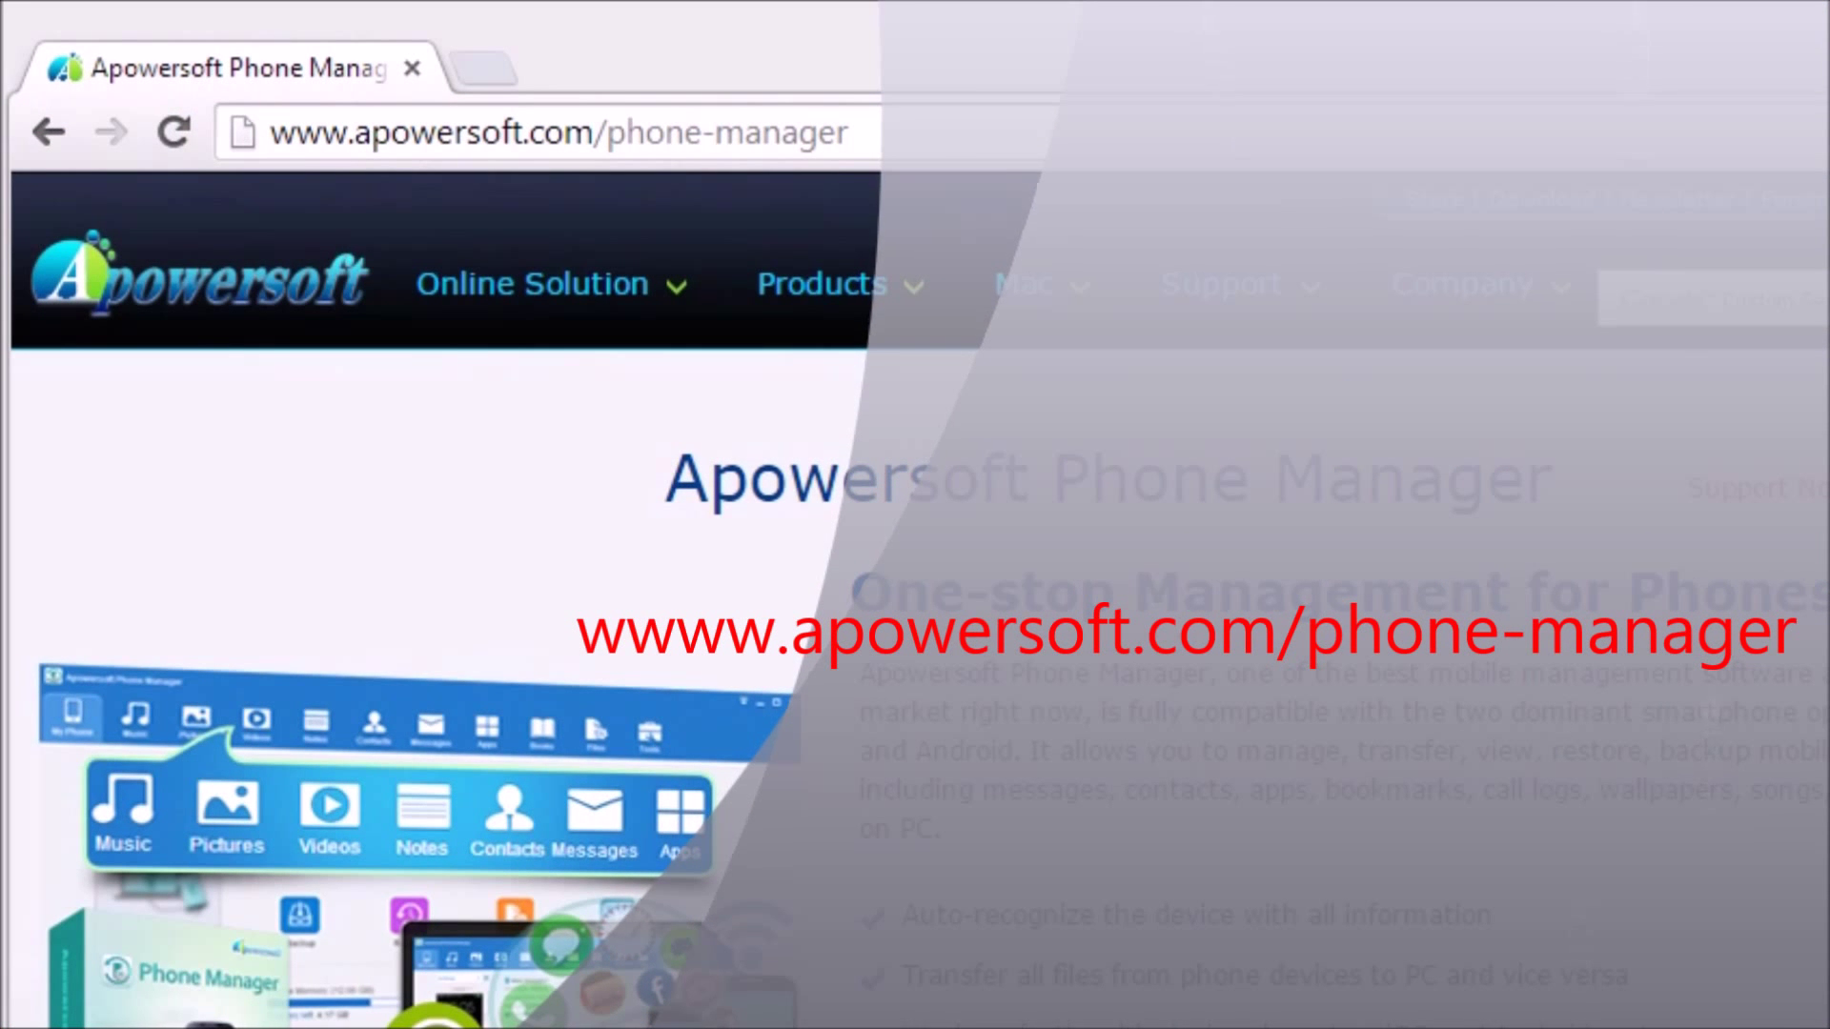
- Visit the Apowersoft Phone Manager product page in Chrome and scroll down it
{"action": "left_click", "coordinate": [881, 202]}
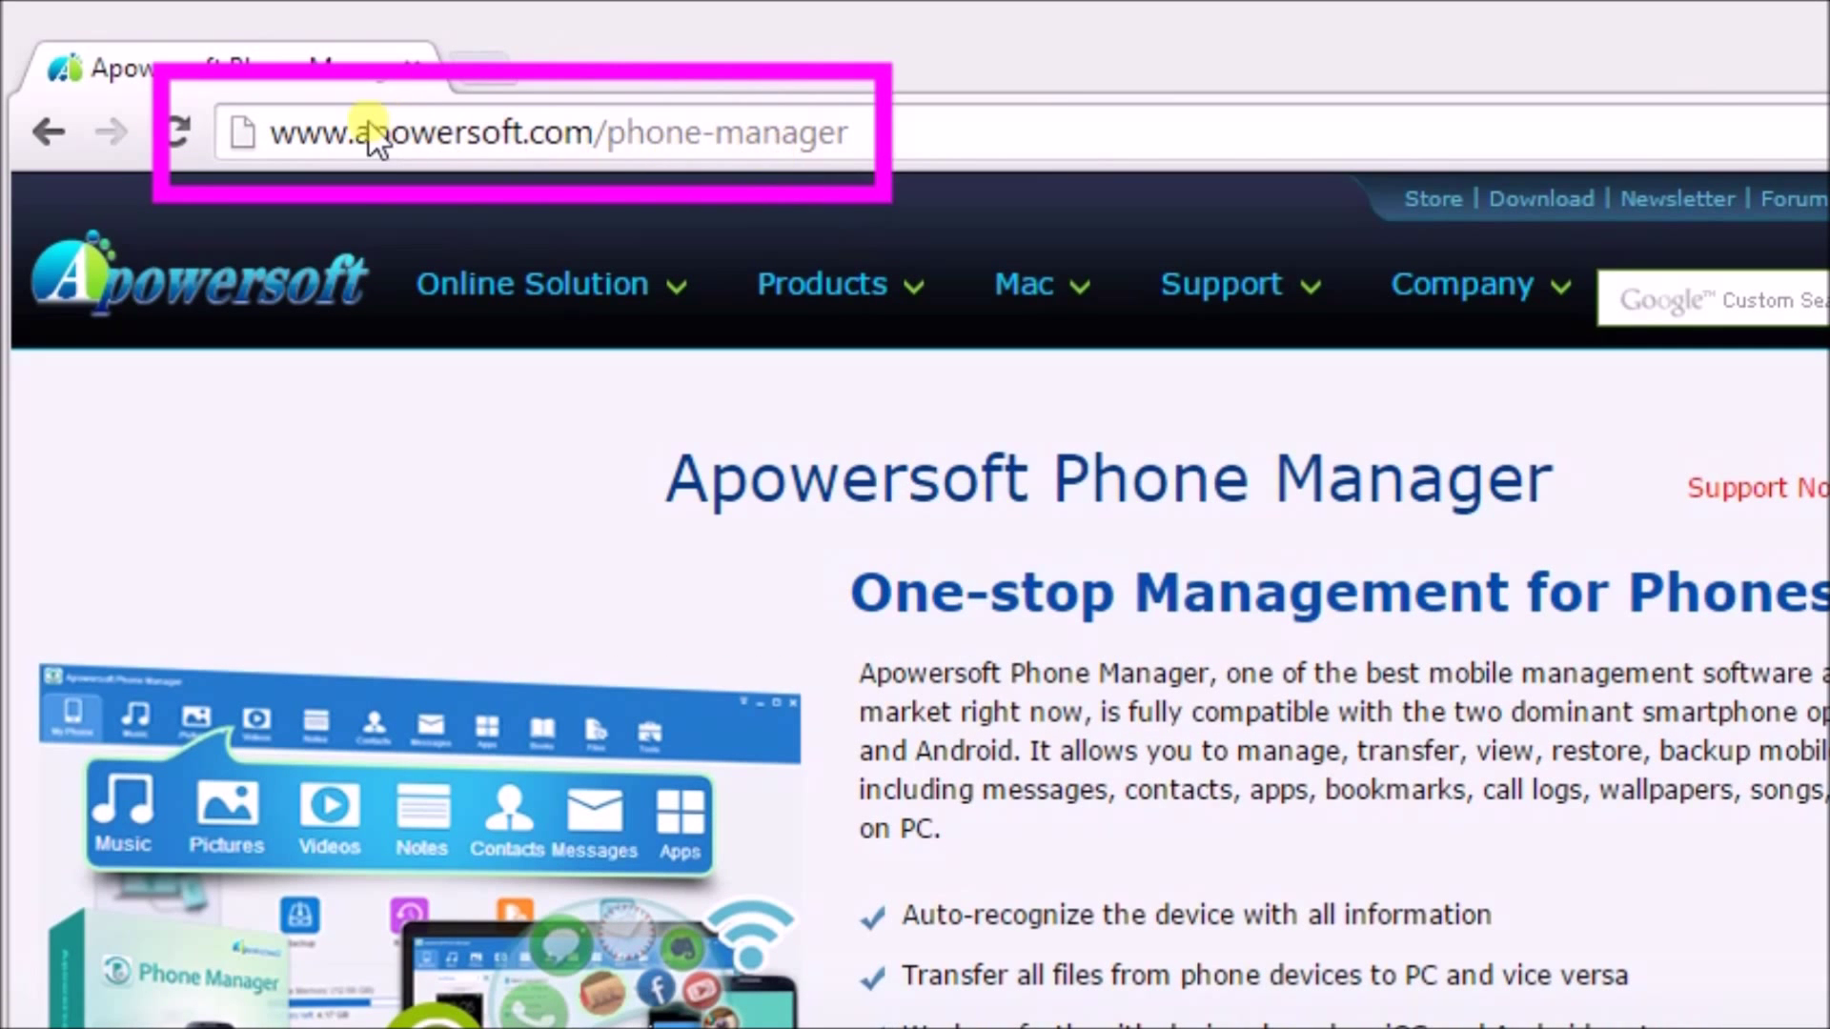
{"action": "mouse_move", "coordinate": [794, 156]}
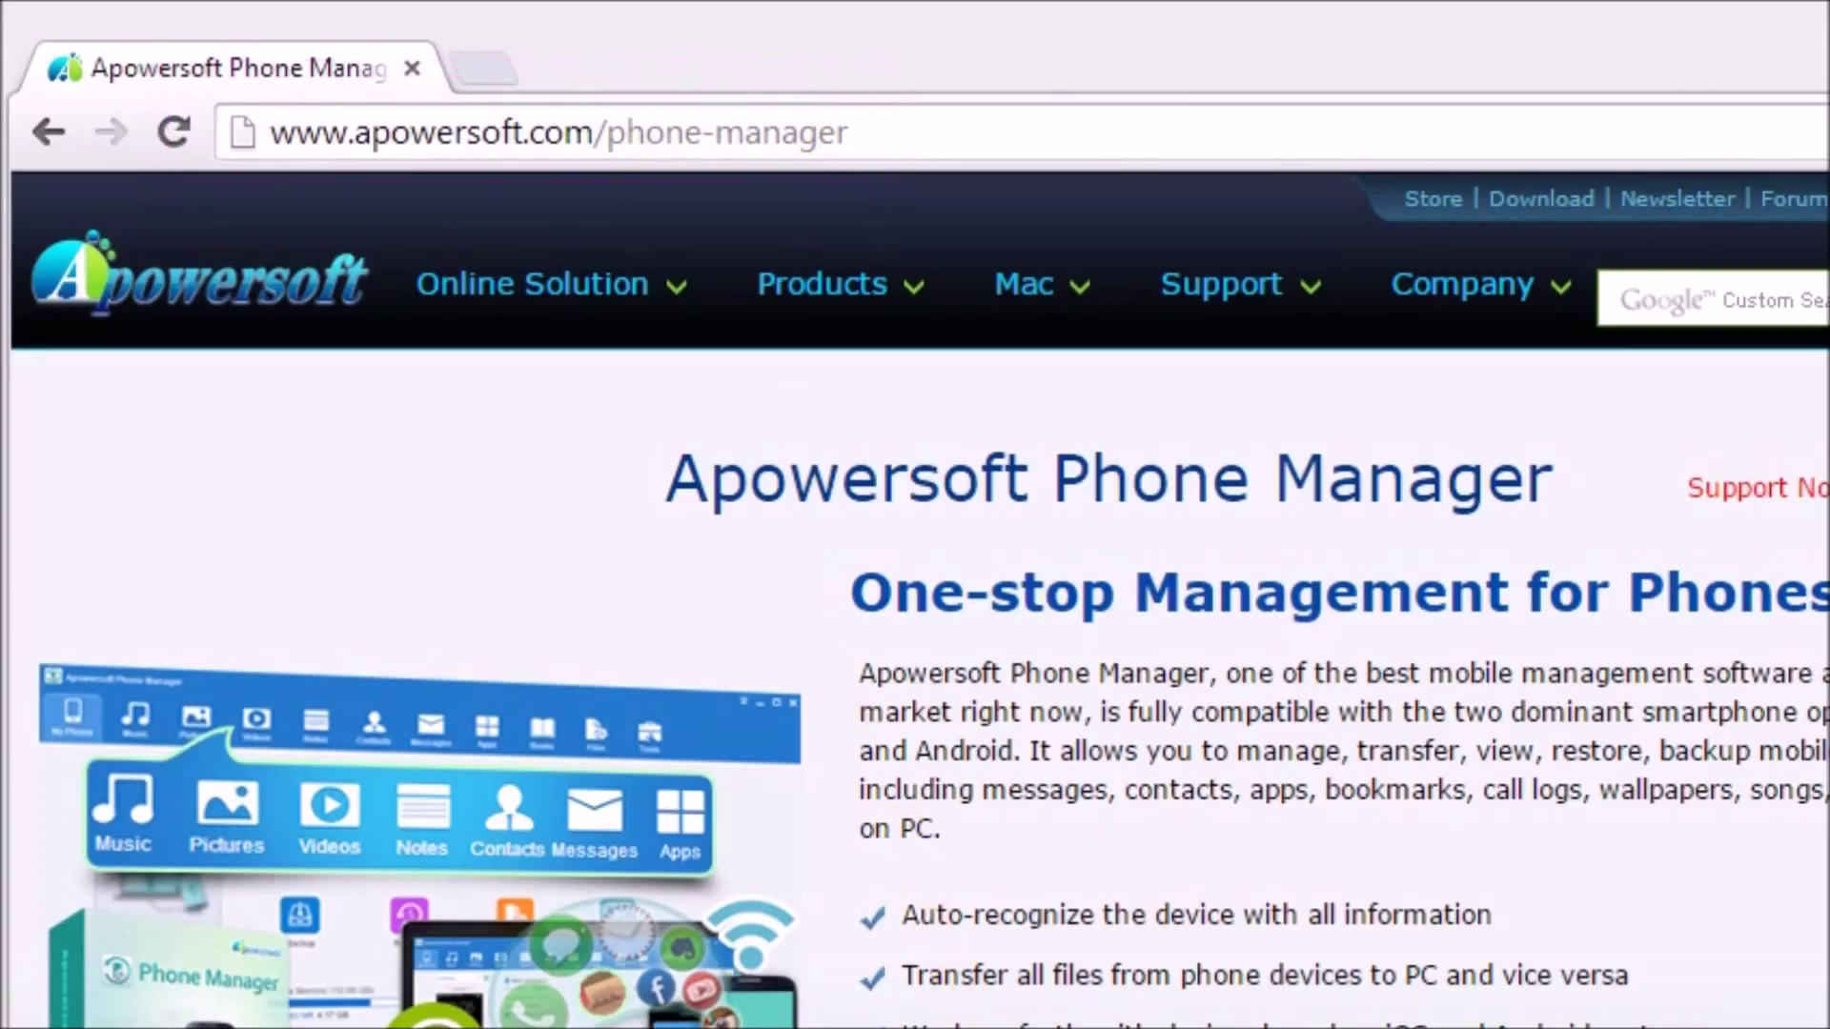
{"action": "scroll", "scroll_direction": "down", "scroll_amount": 3}
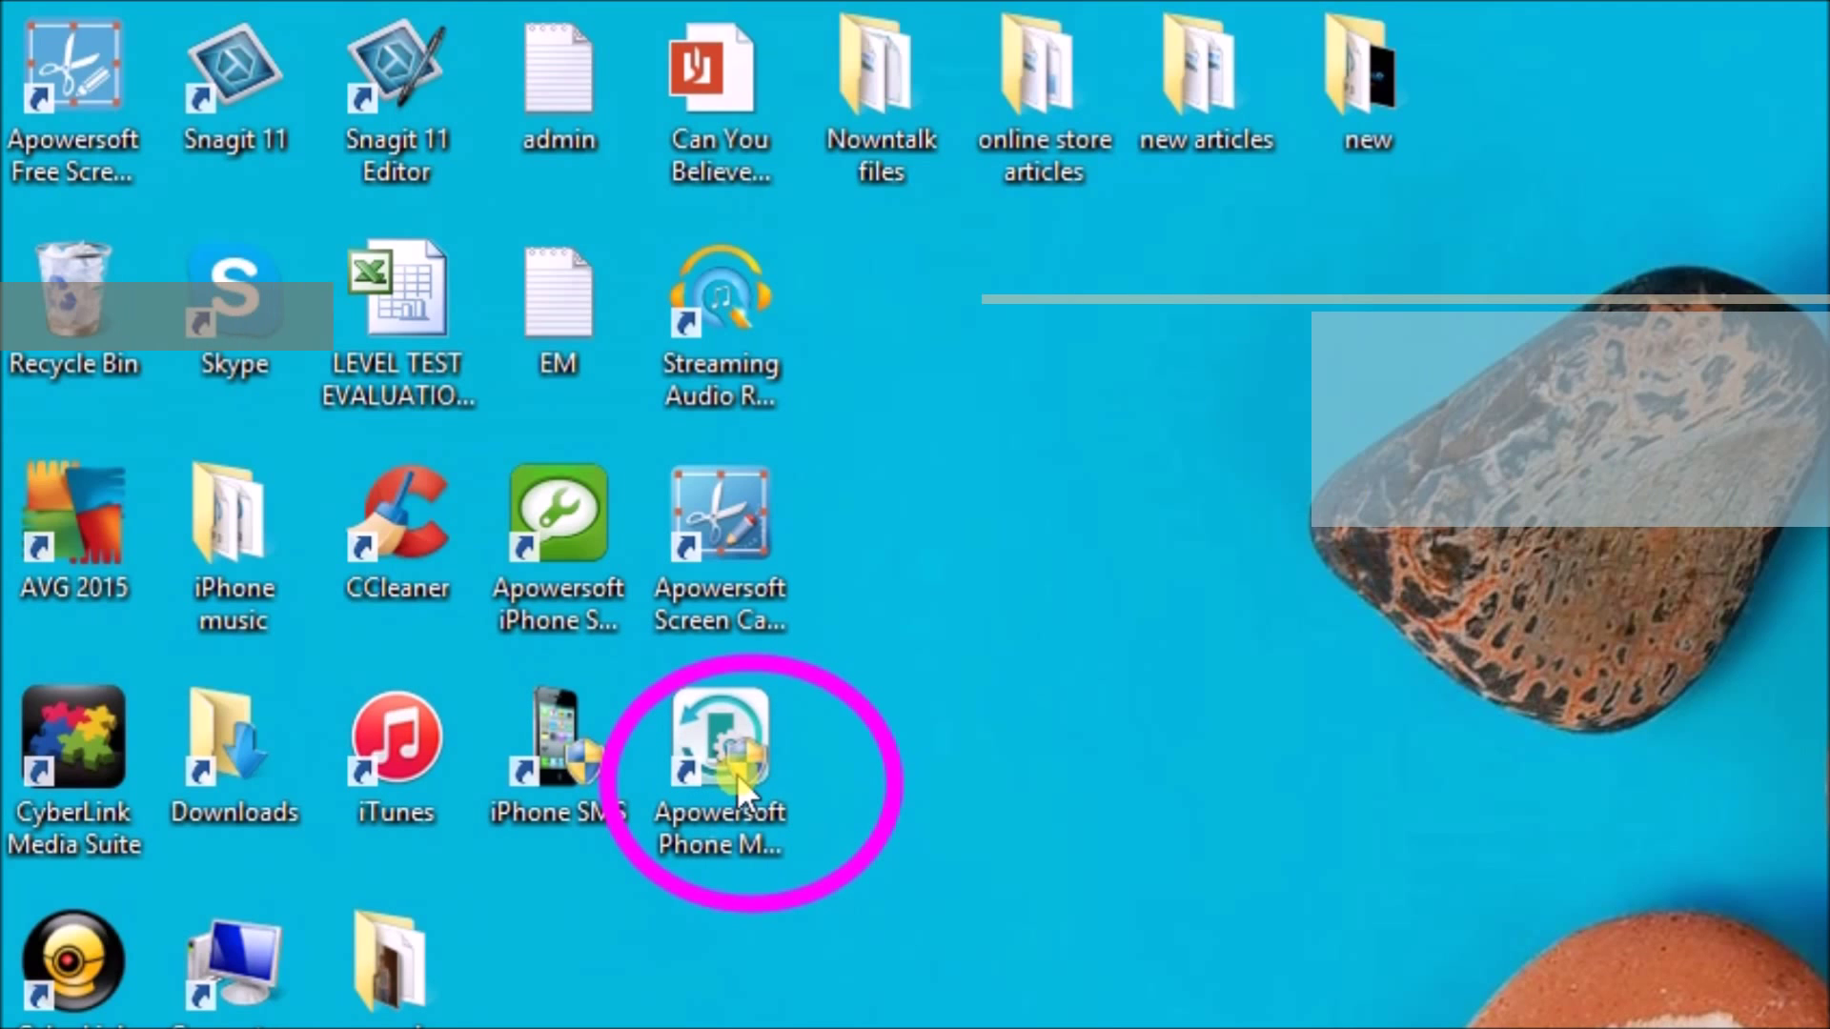
- Launch Apowersoft Phone Manager from its desktop shortcut
{"action": "double_click", "coordinate": [717, 753]}
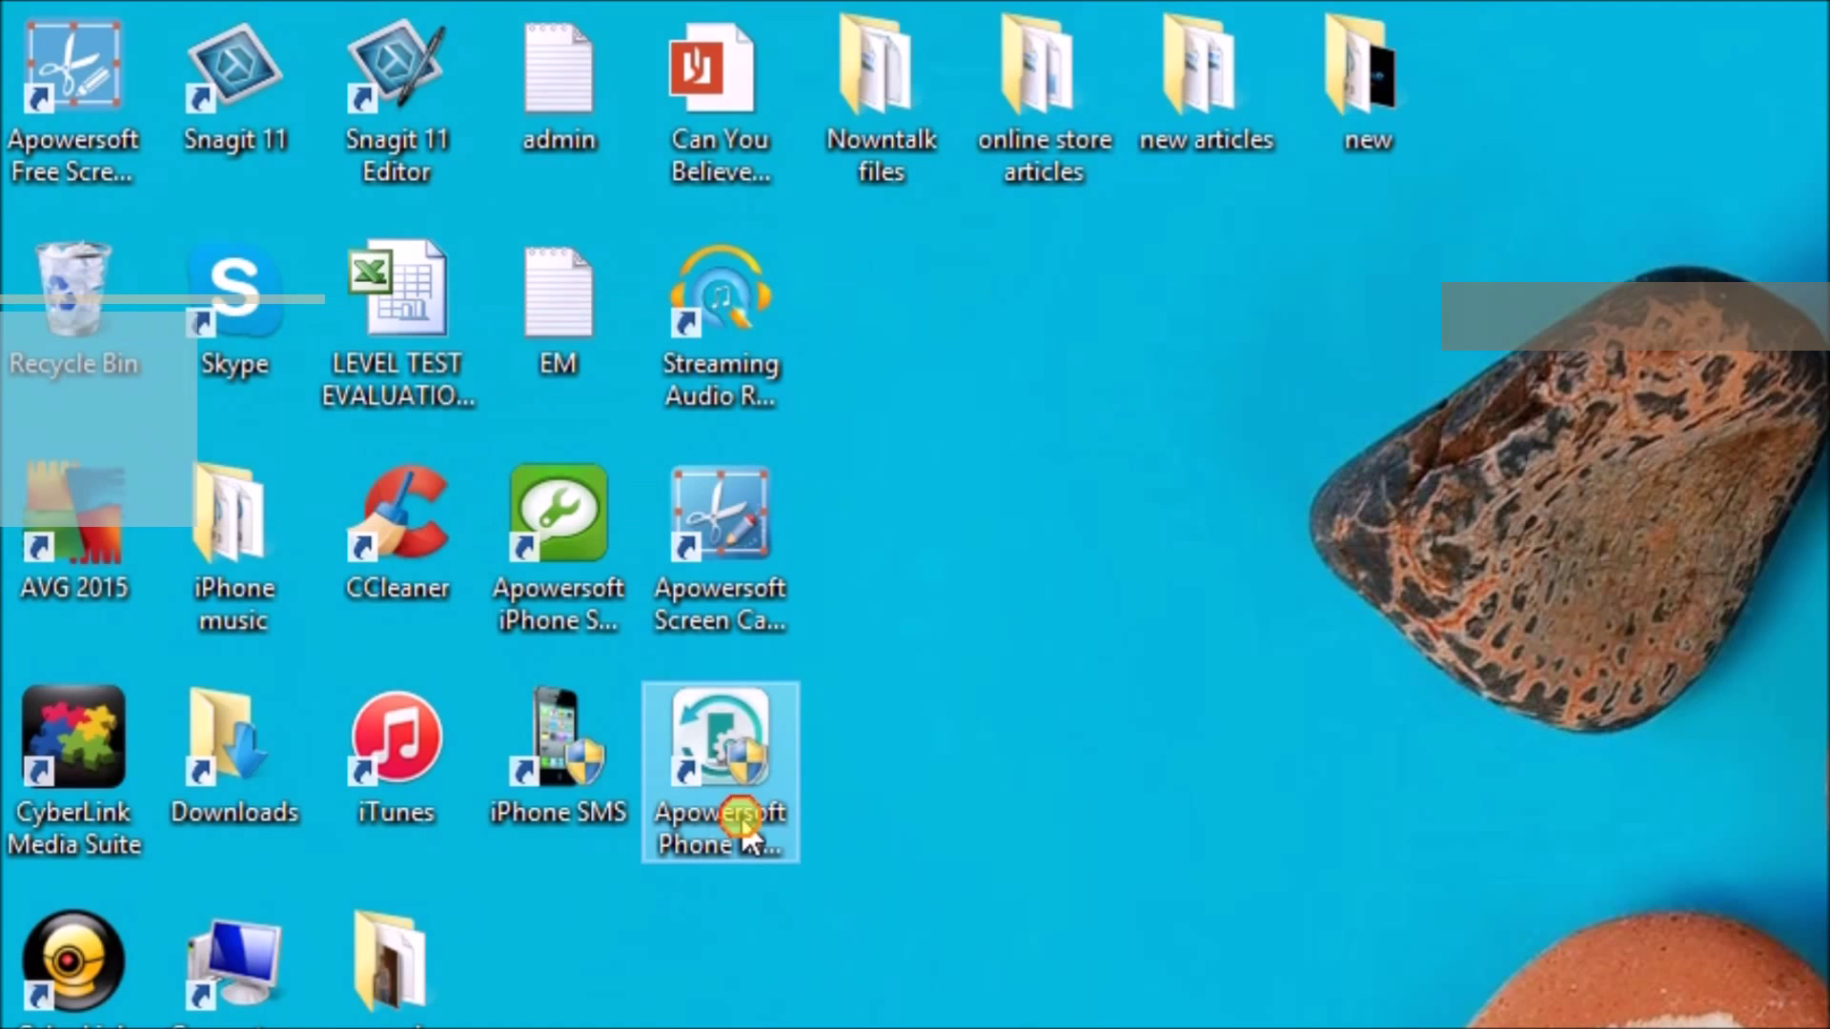
{"action": "double_click", "coordinate": [721, 751]}
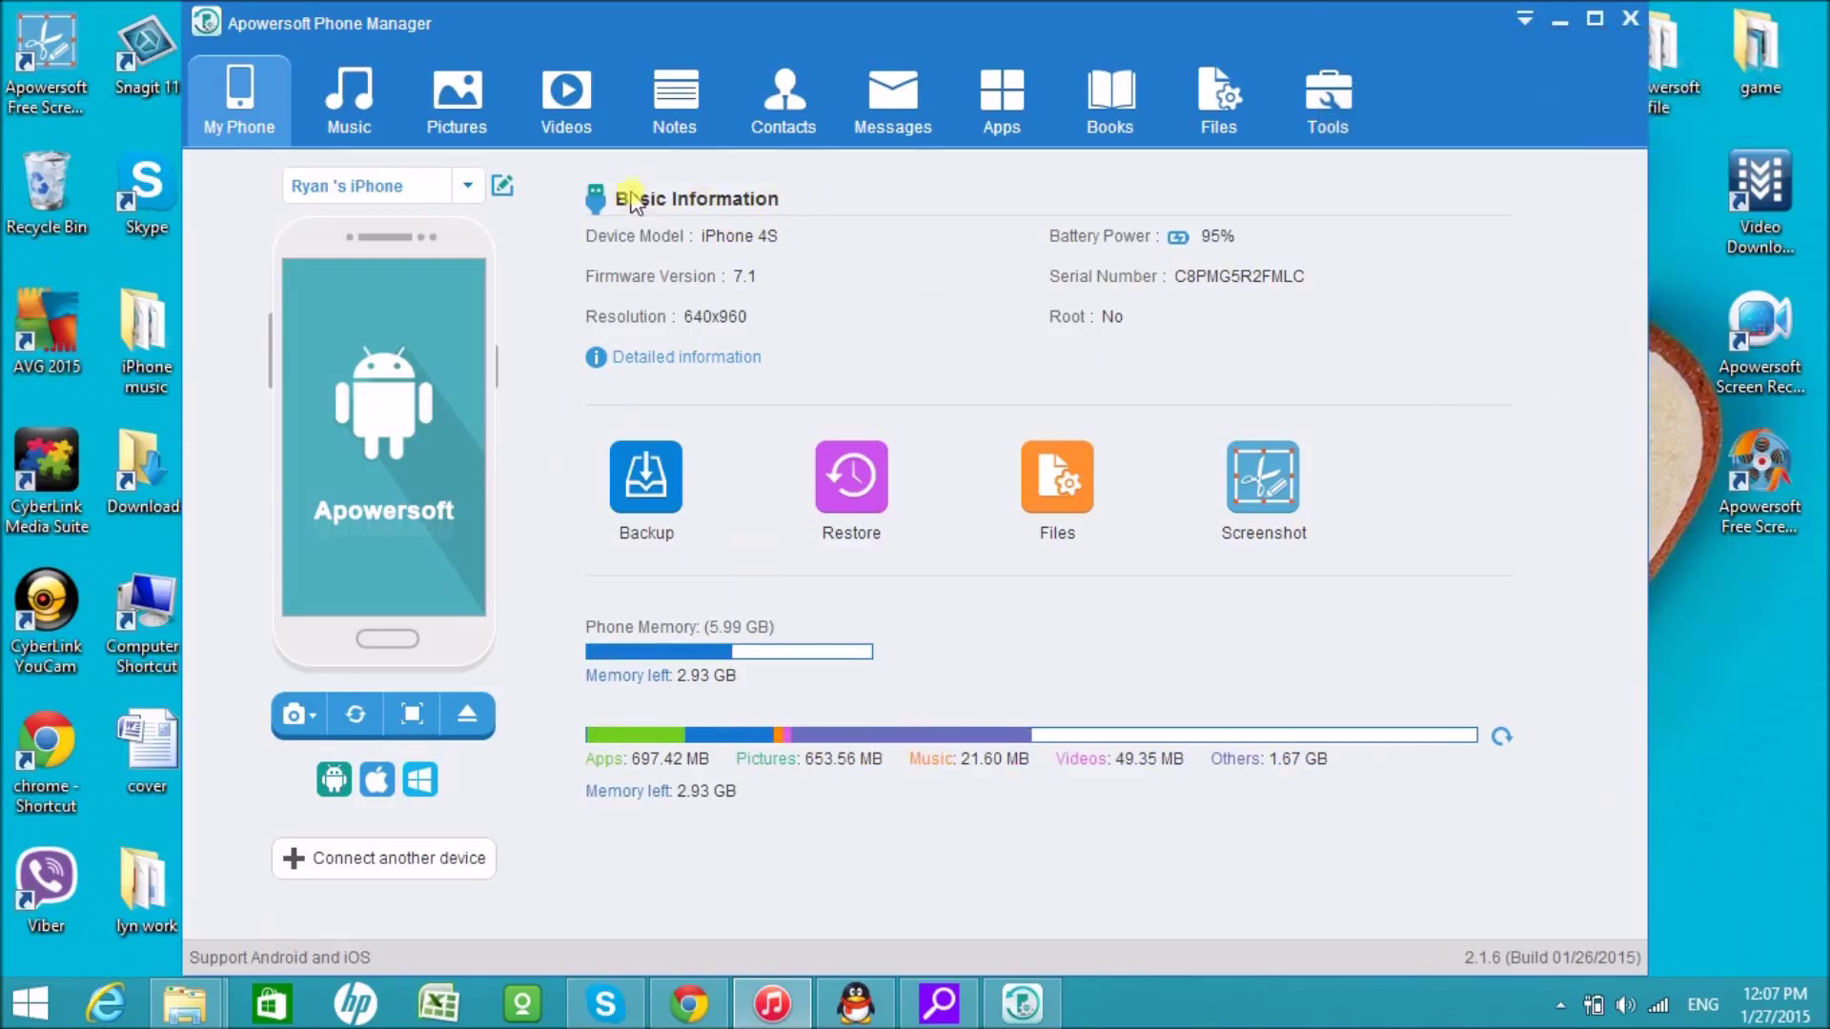
{"action": "mouse_move", "coordinate": [1064, 246]}
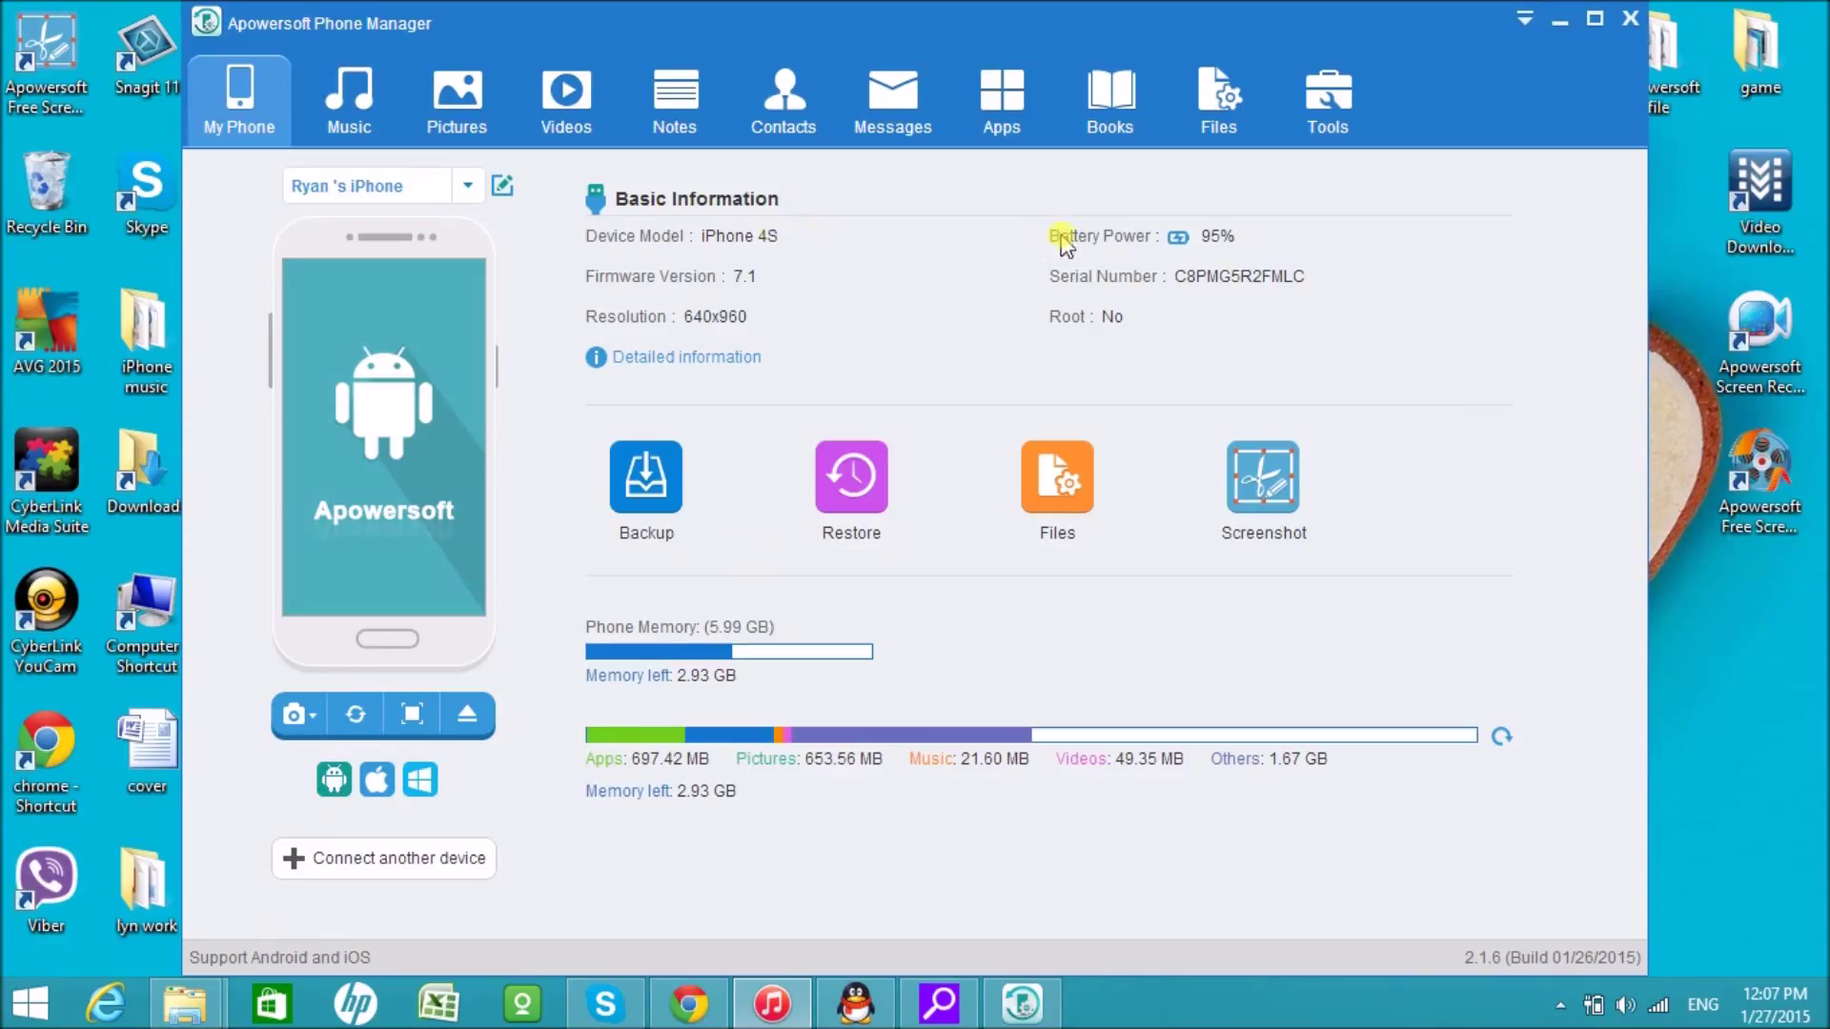
{"action": "mouse_move", "coordinate": [853, 503]}
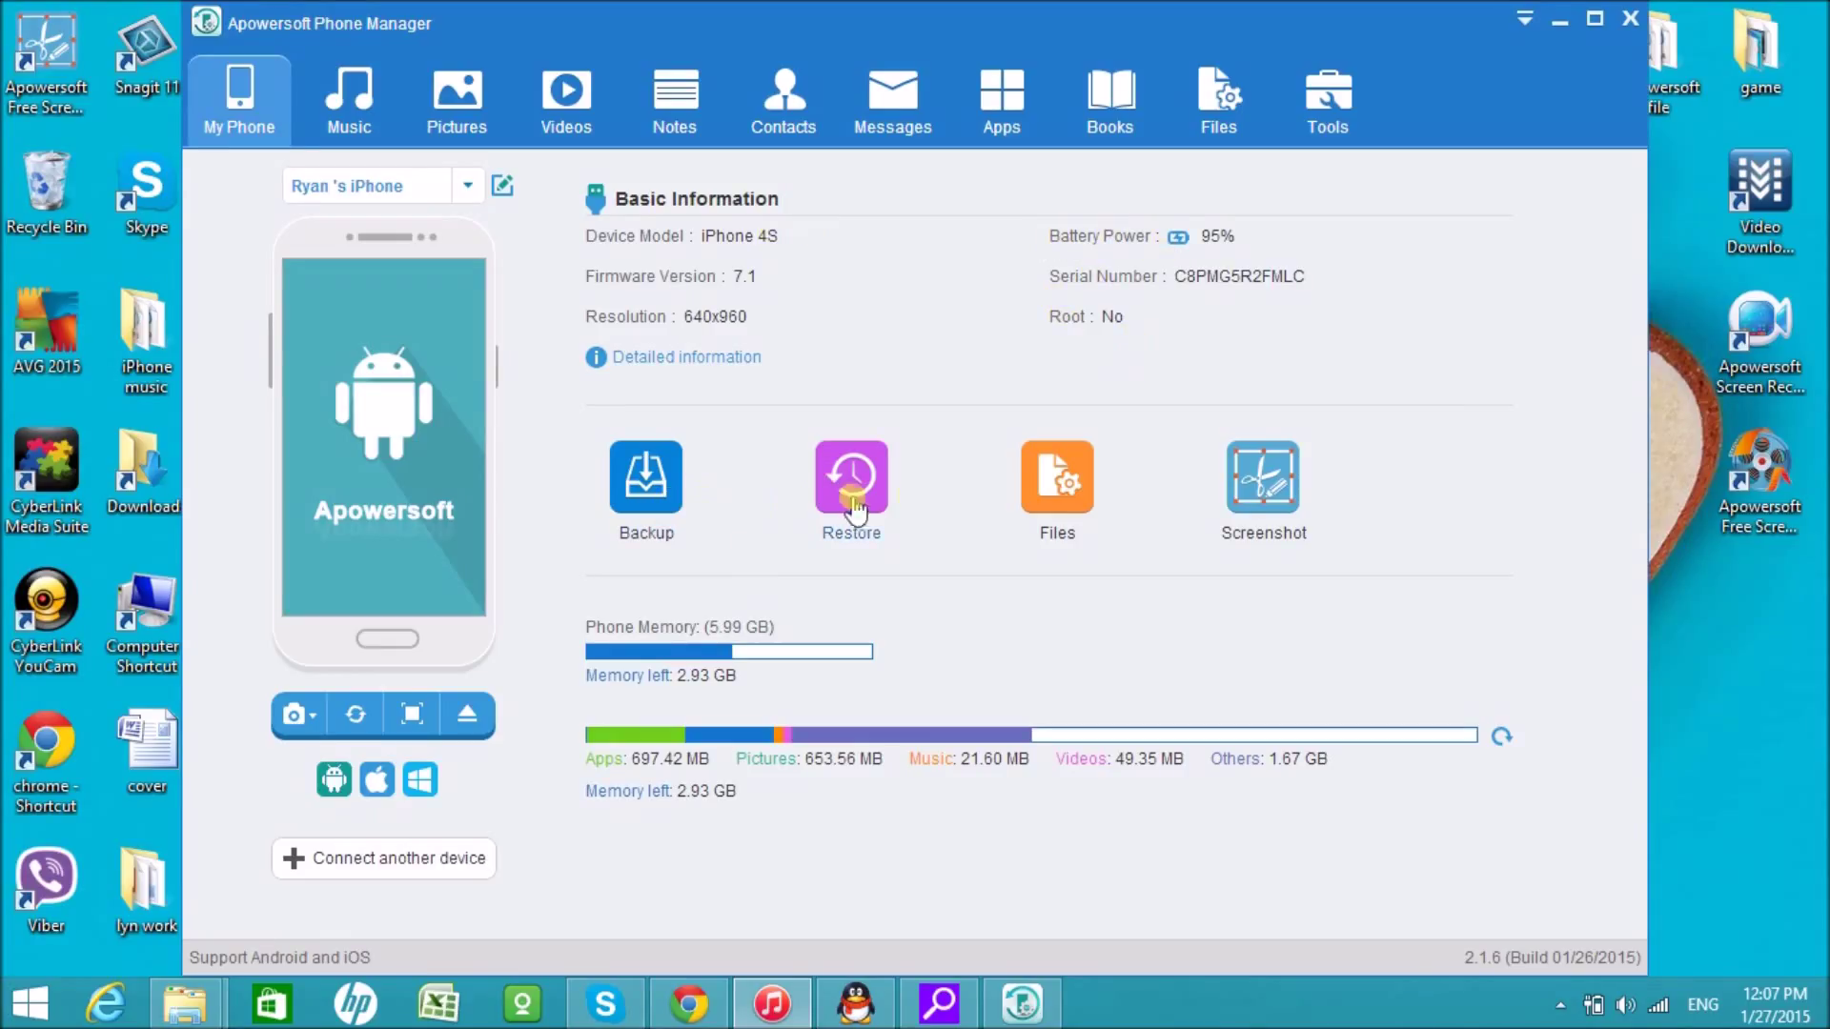
{"action": "mouse_move", "coordinate": [259, 170]}
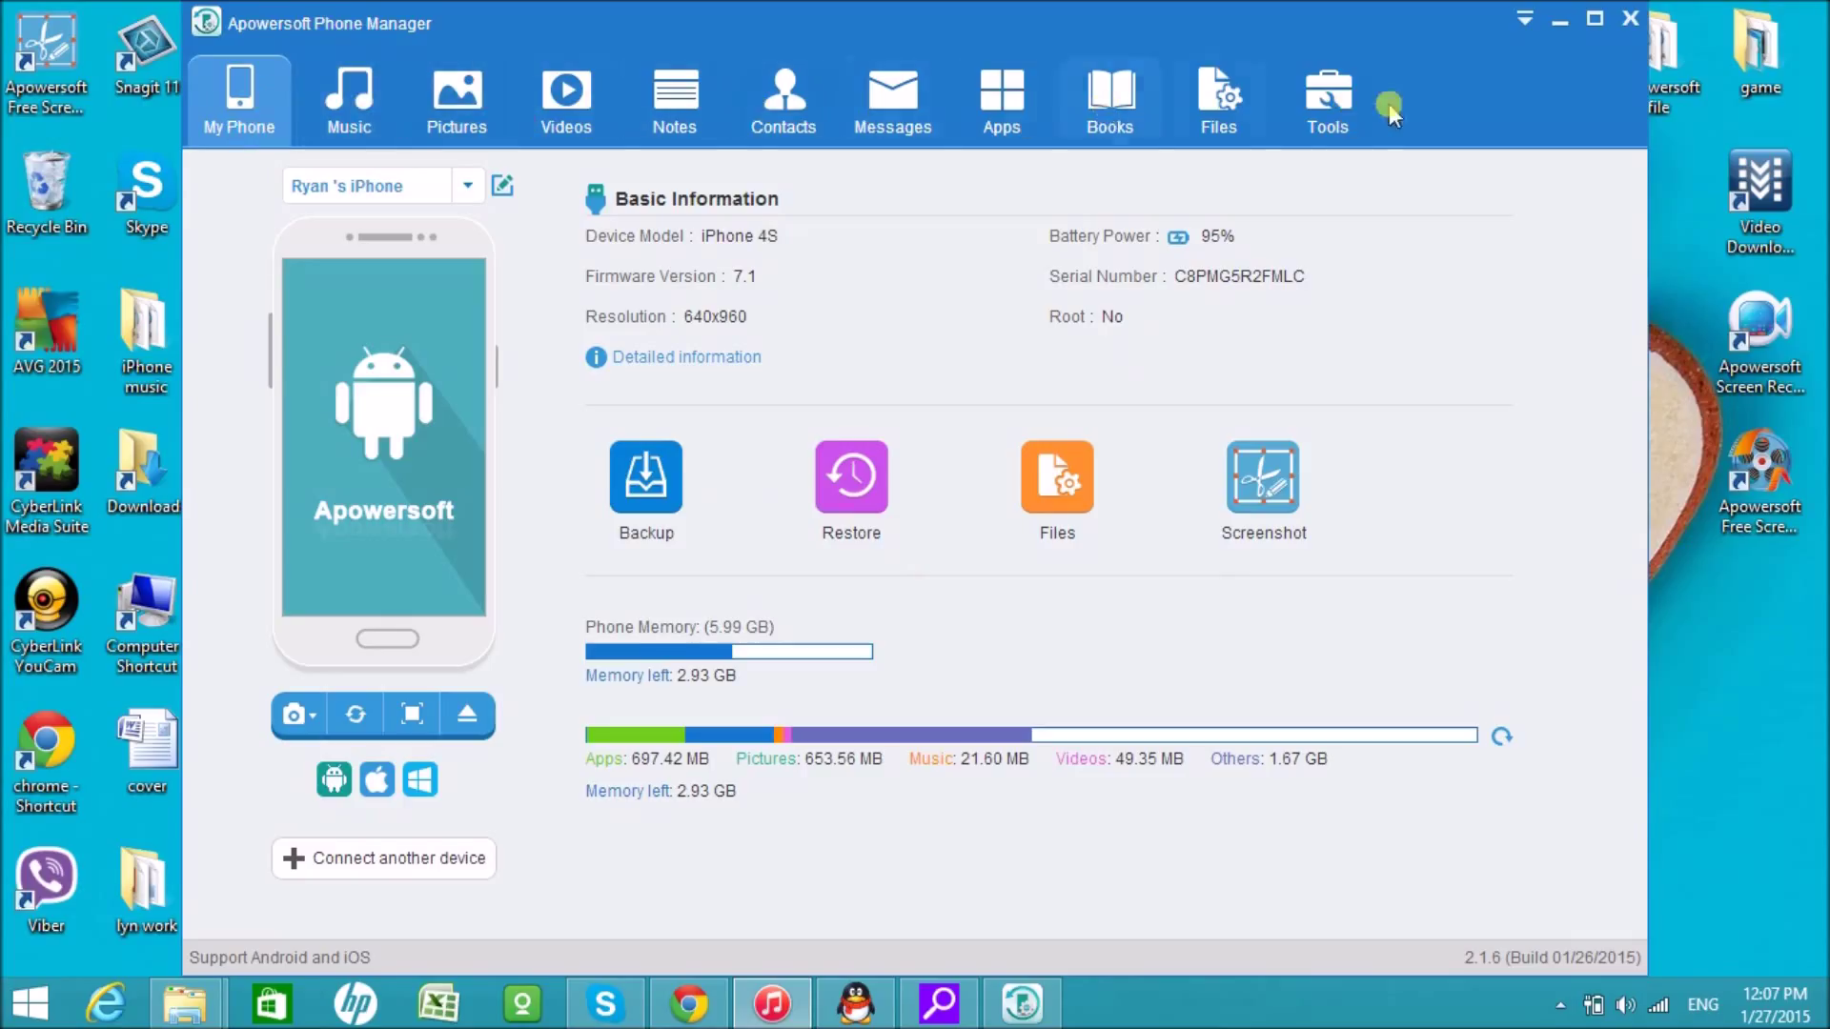
{"action": "left_click", "coordinate": [467, 185]}
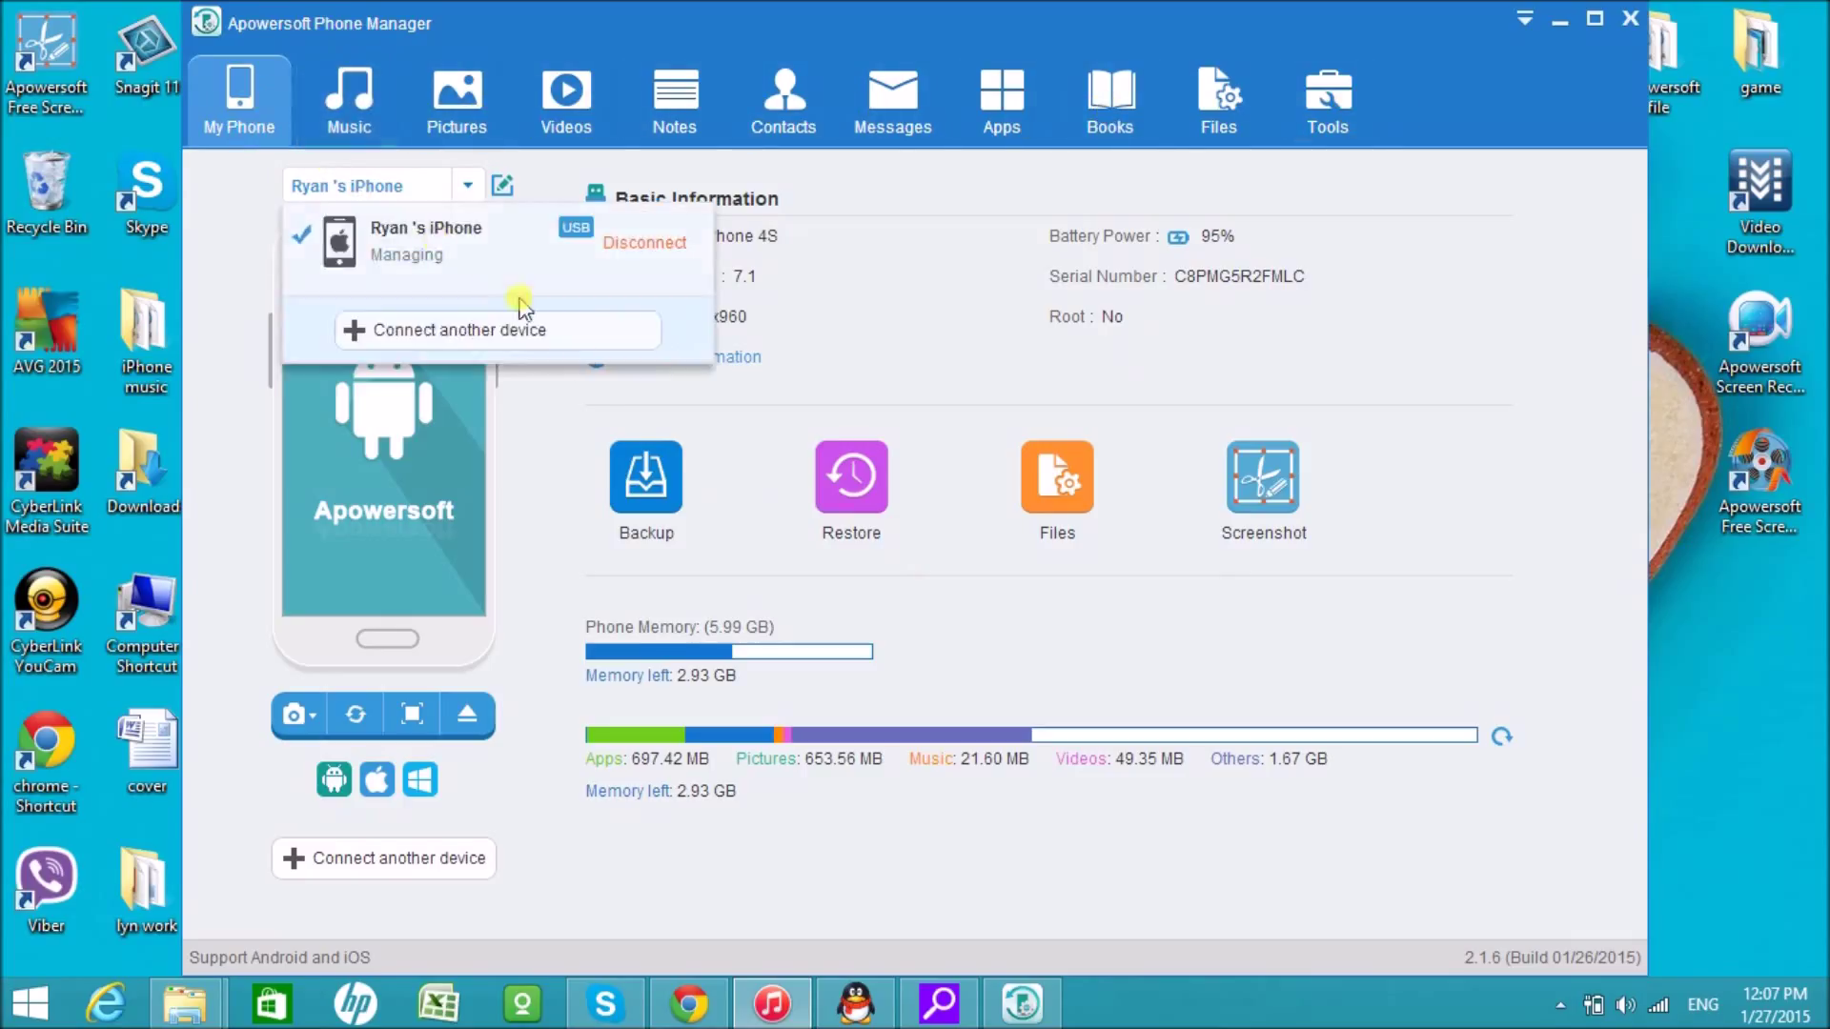
{"action": "left_click", "coordinate": [458, 95]}
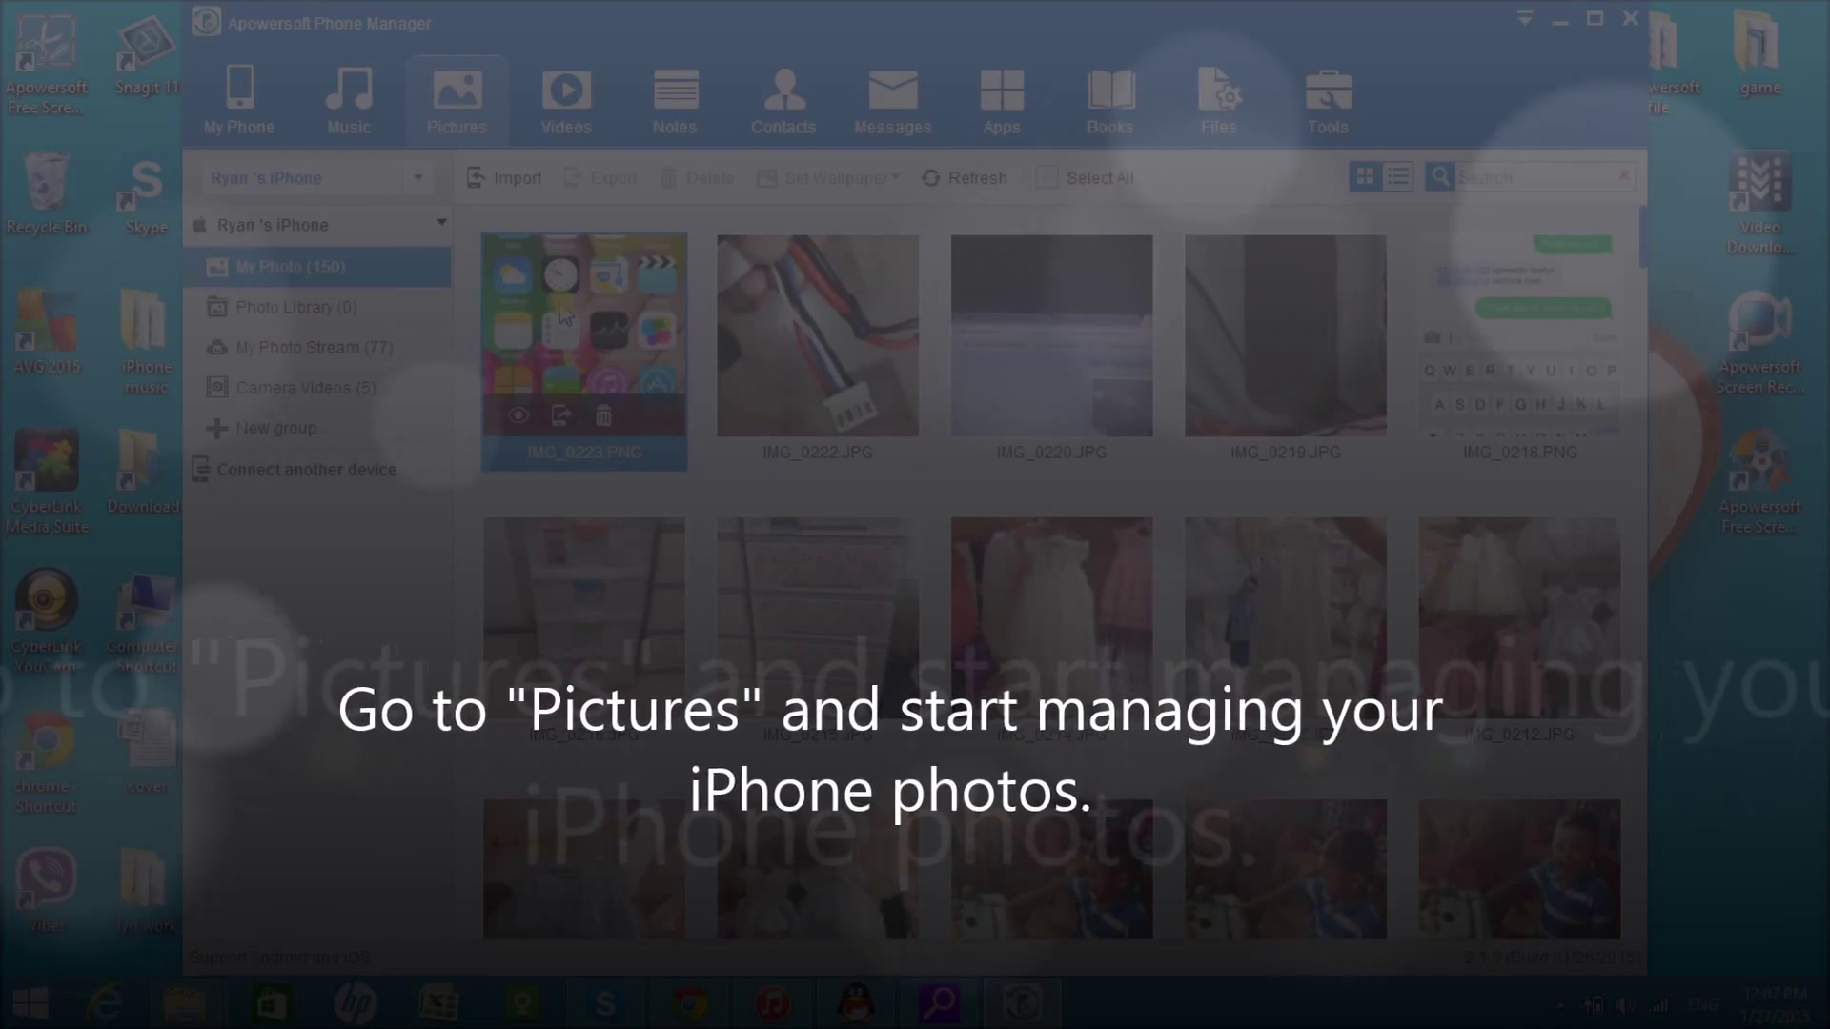
- Export the iPhone photo IMG_0223.PNG from Pictures to the Desktop and confirm success
{"action": "left_click", "coordinate": [583, 334]}
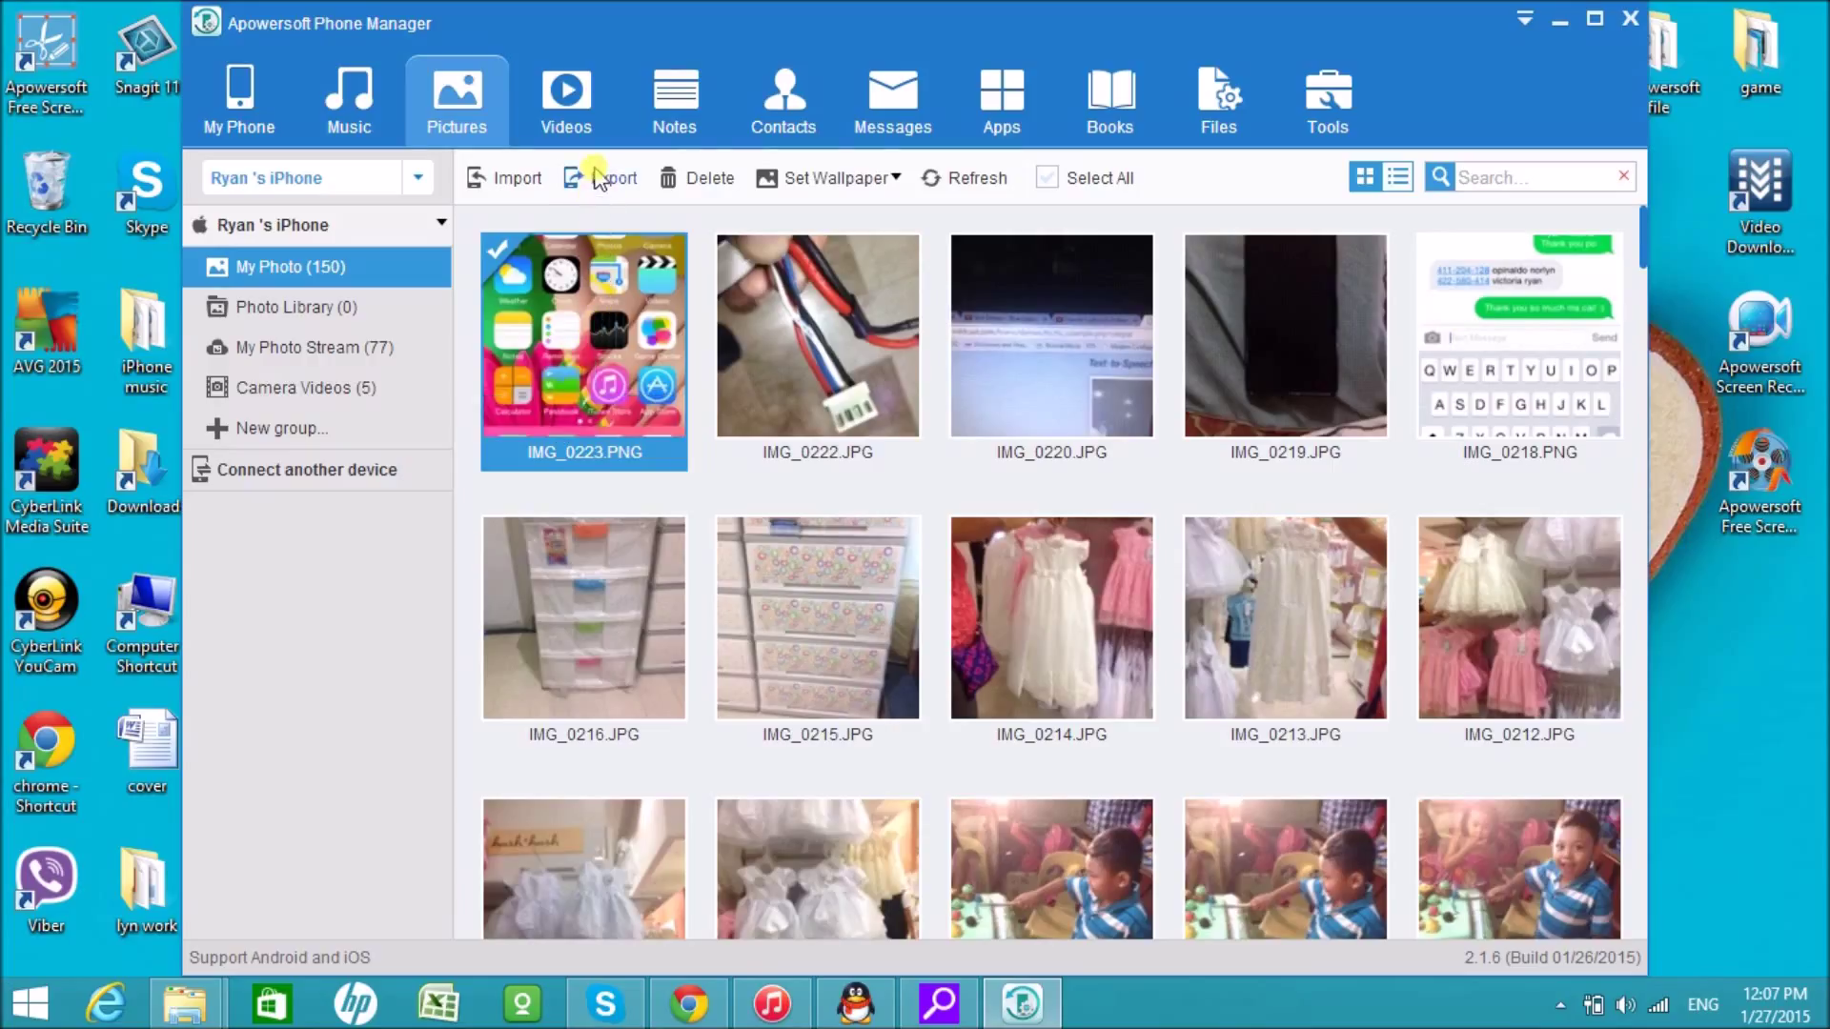
{"action": "left_click", "coordinate": [574, 179]}
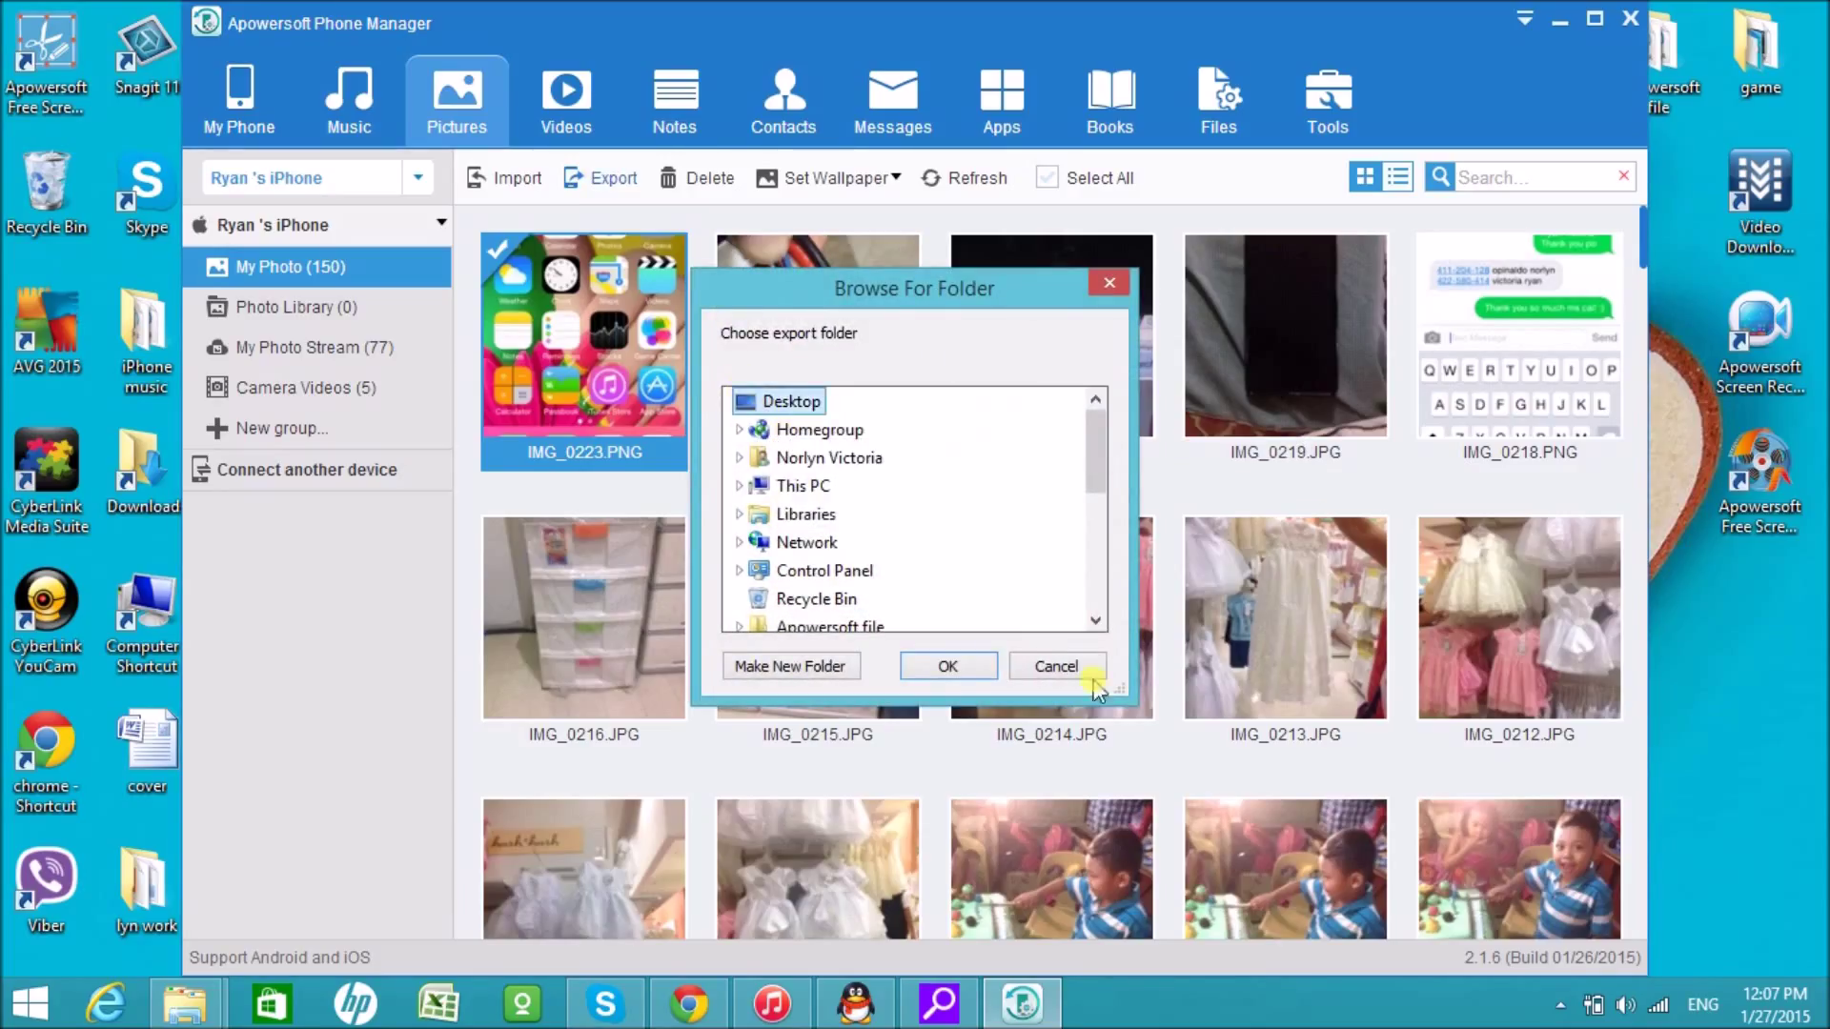
{"action": "left_click", "coordinate": [947, 667]}
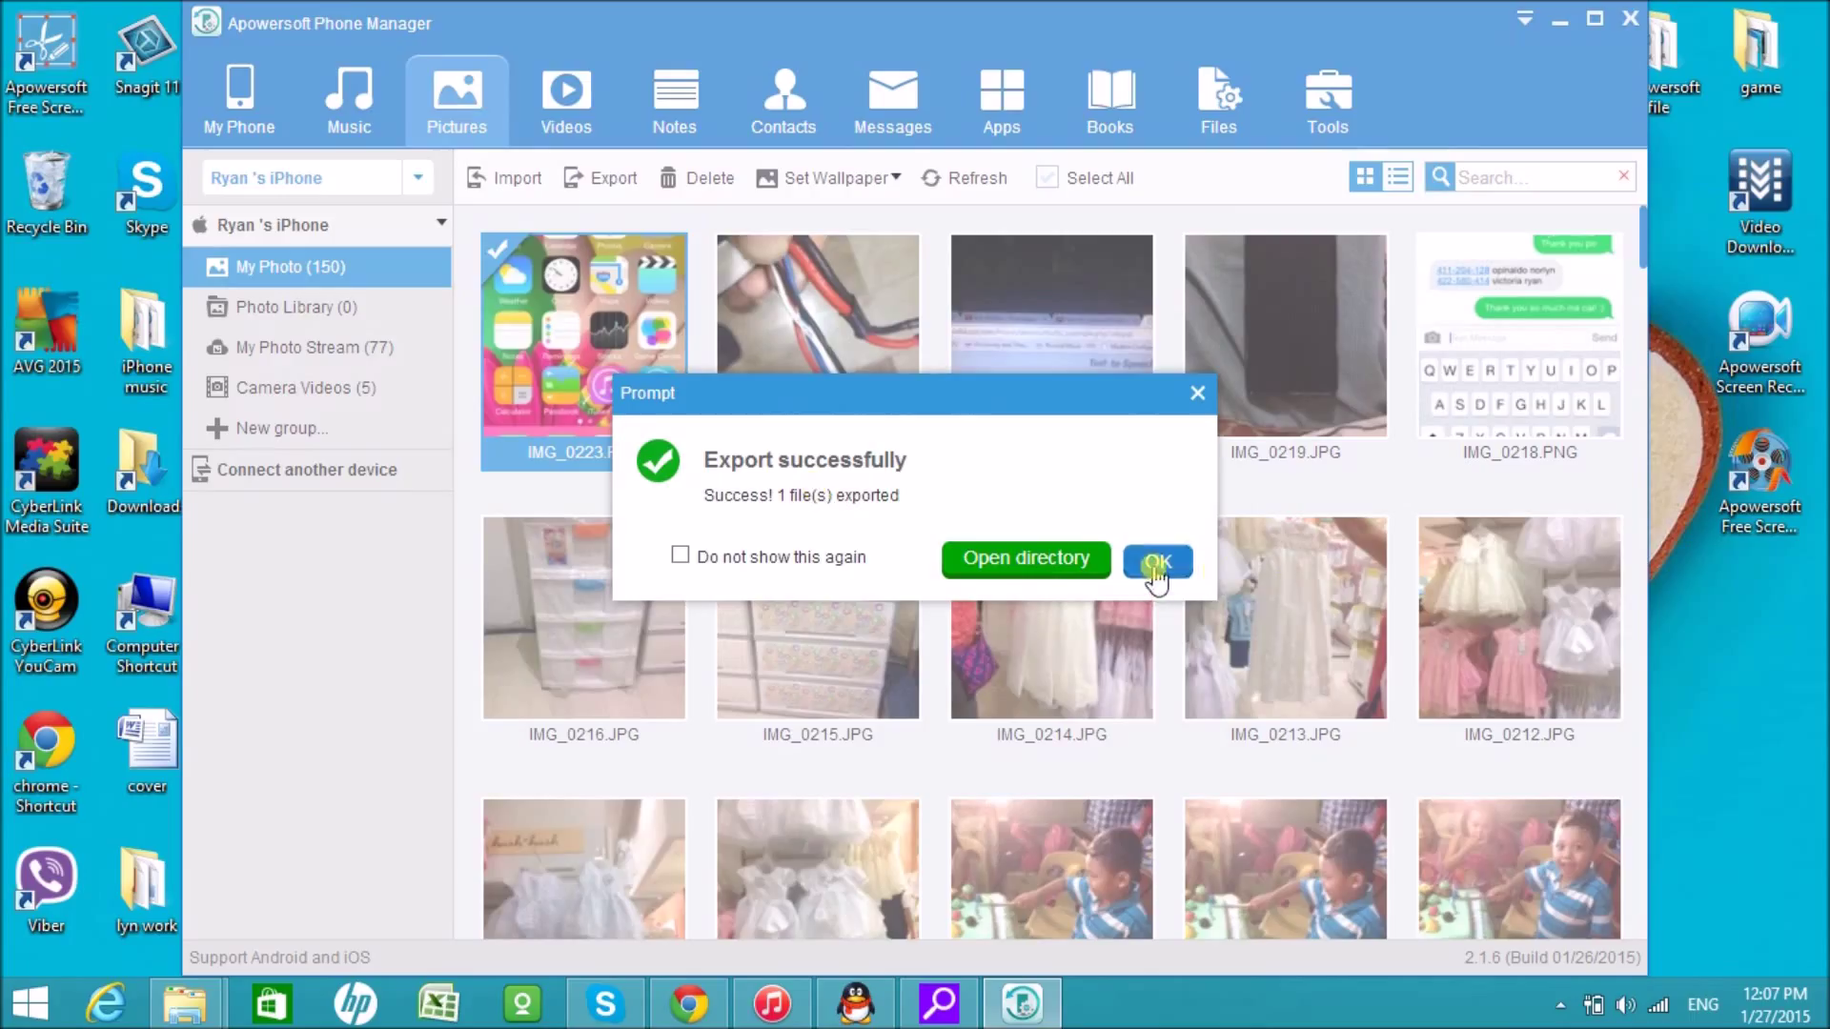
{"action": "left_click", "coordinate": [1155, 560]}
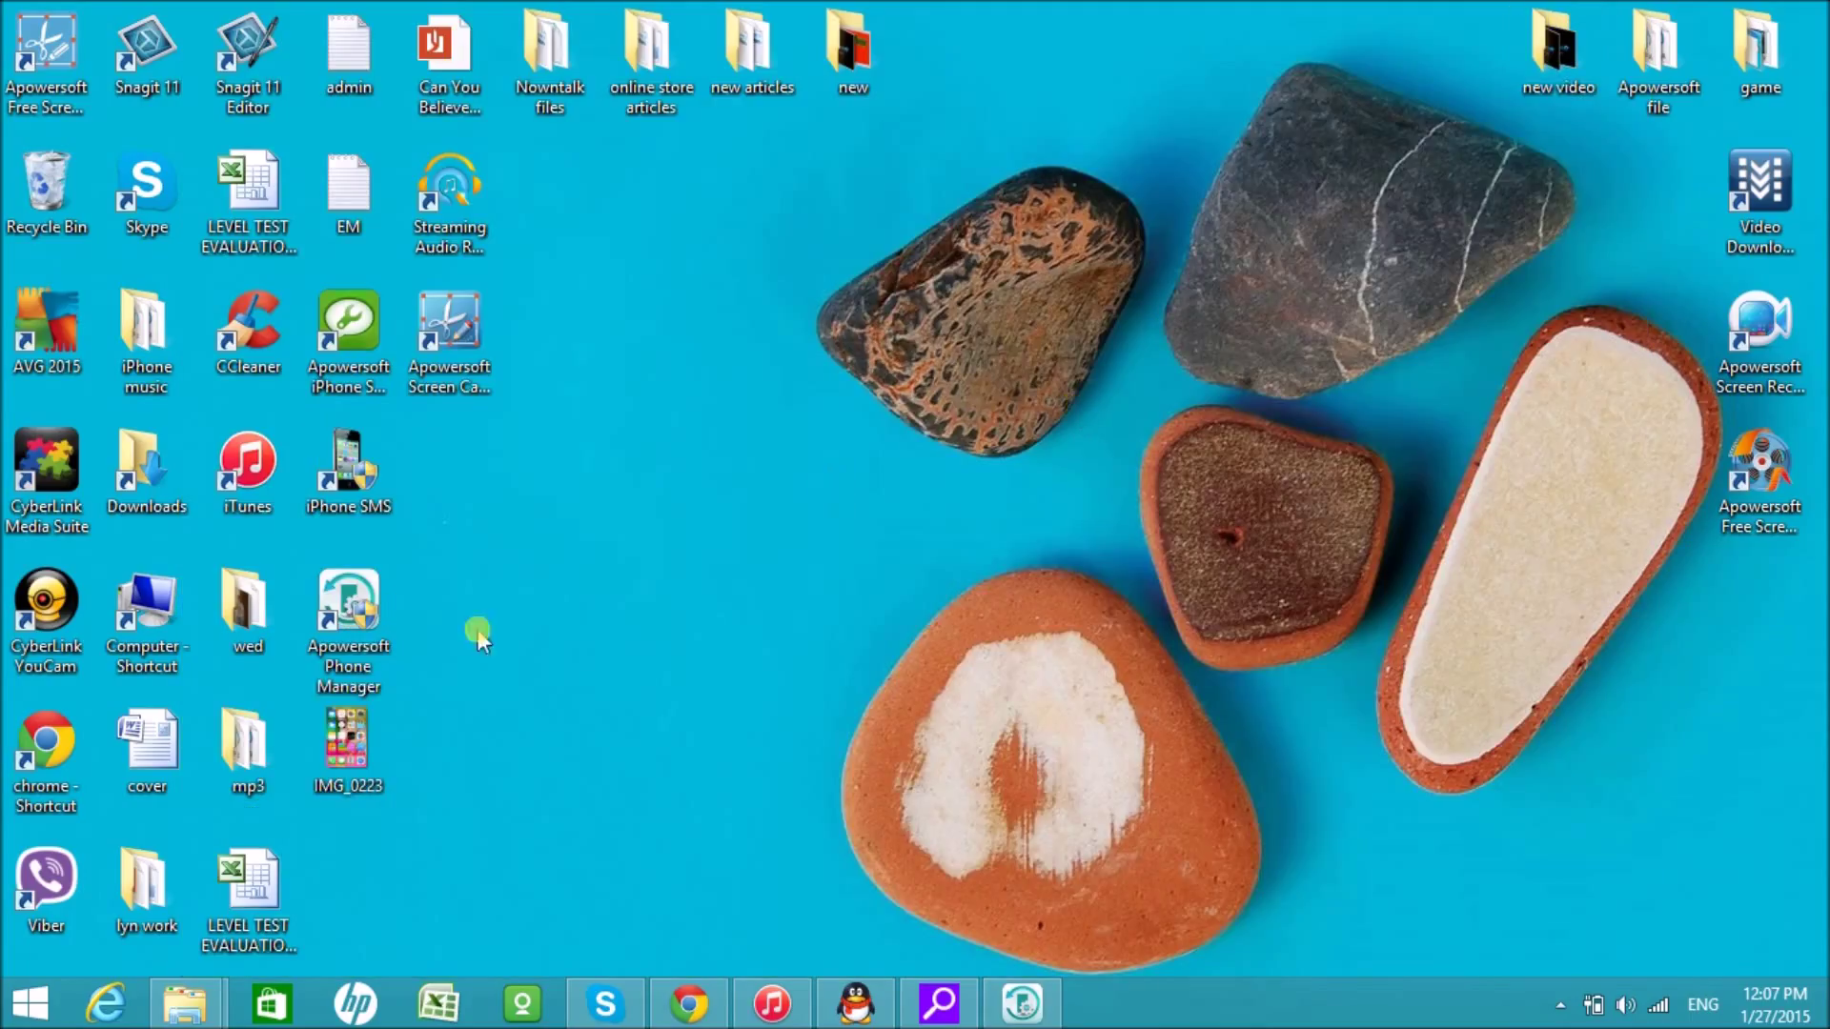
{"action": "mouse_move", "coordinate": [349, 759]}
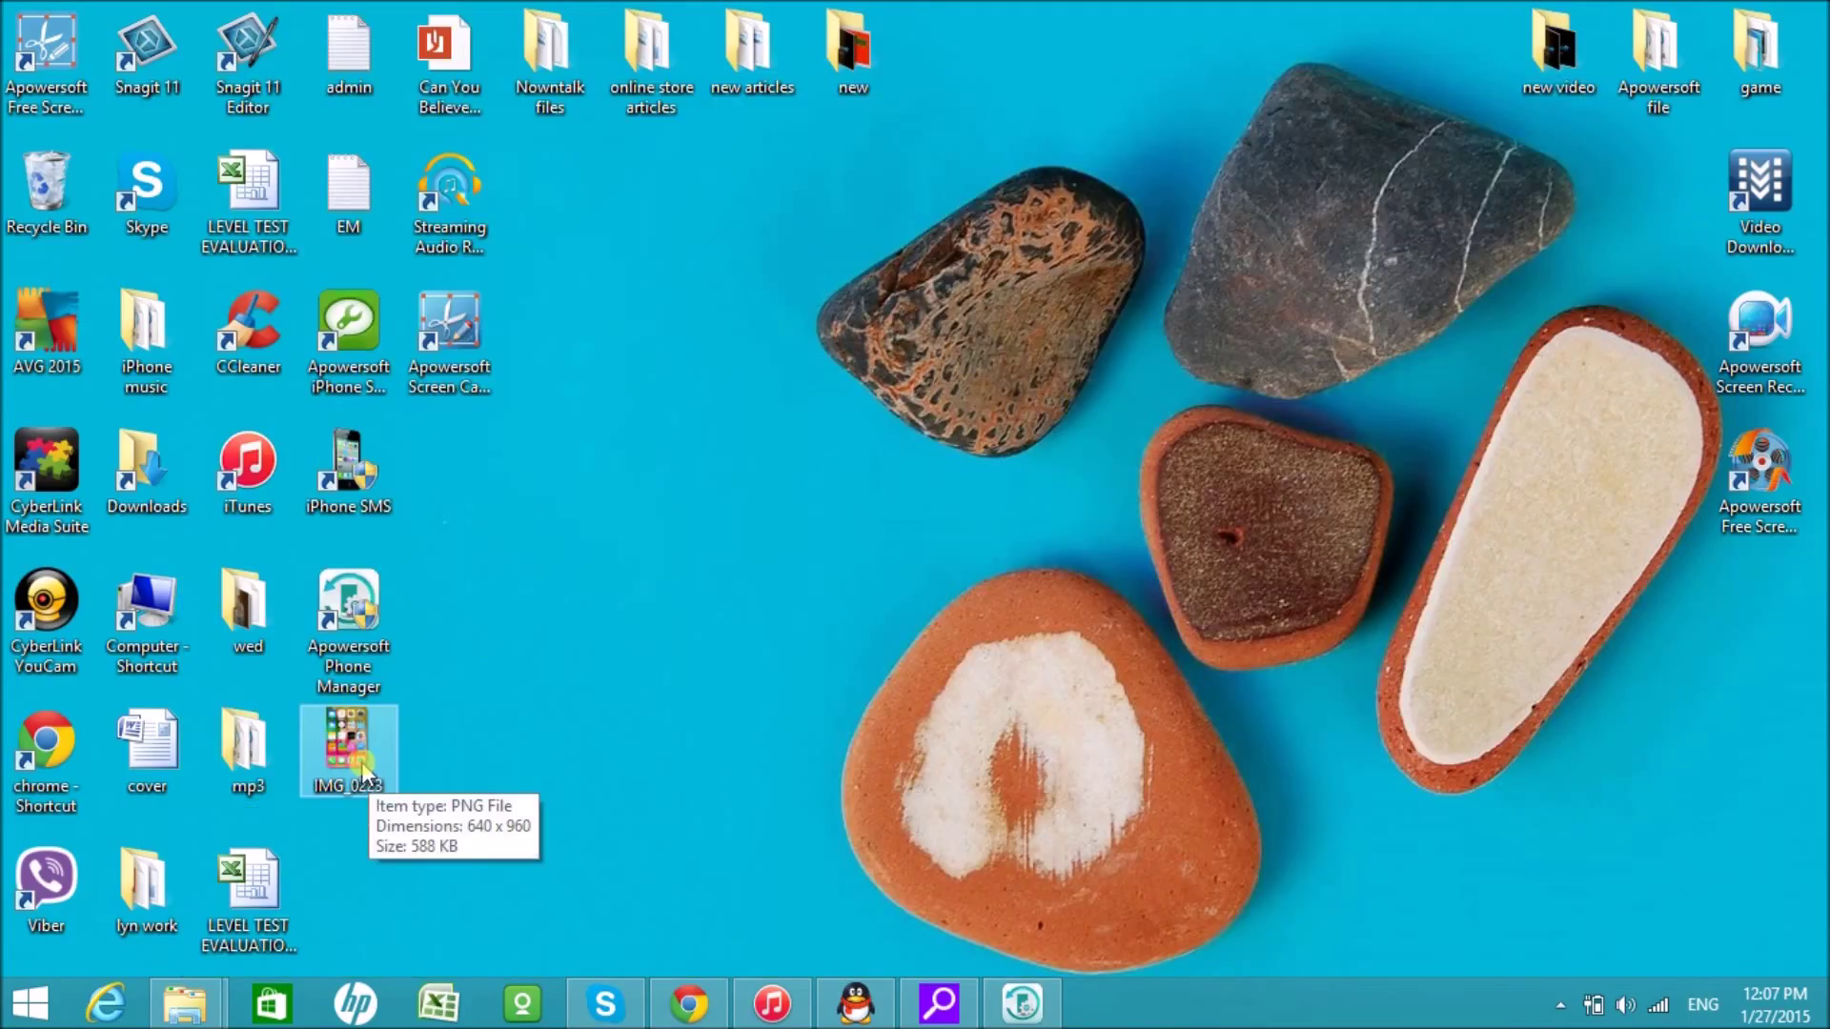
{"action": "double_click", "coordinate": [349, 747]}
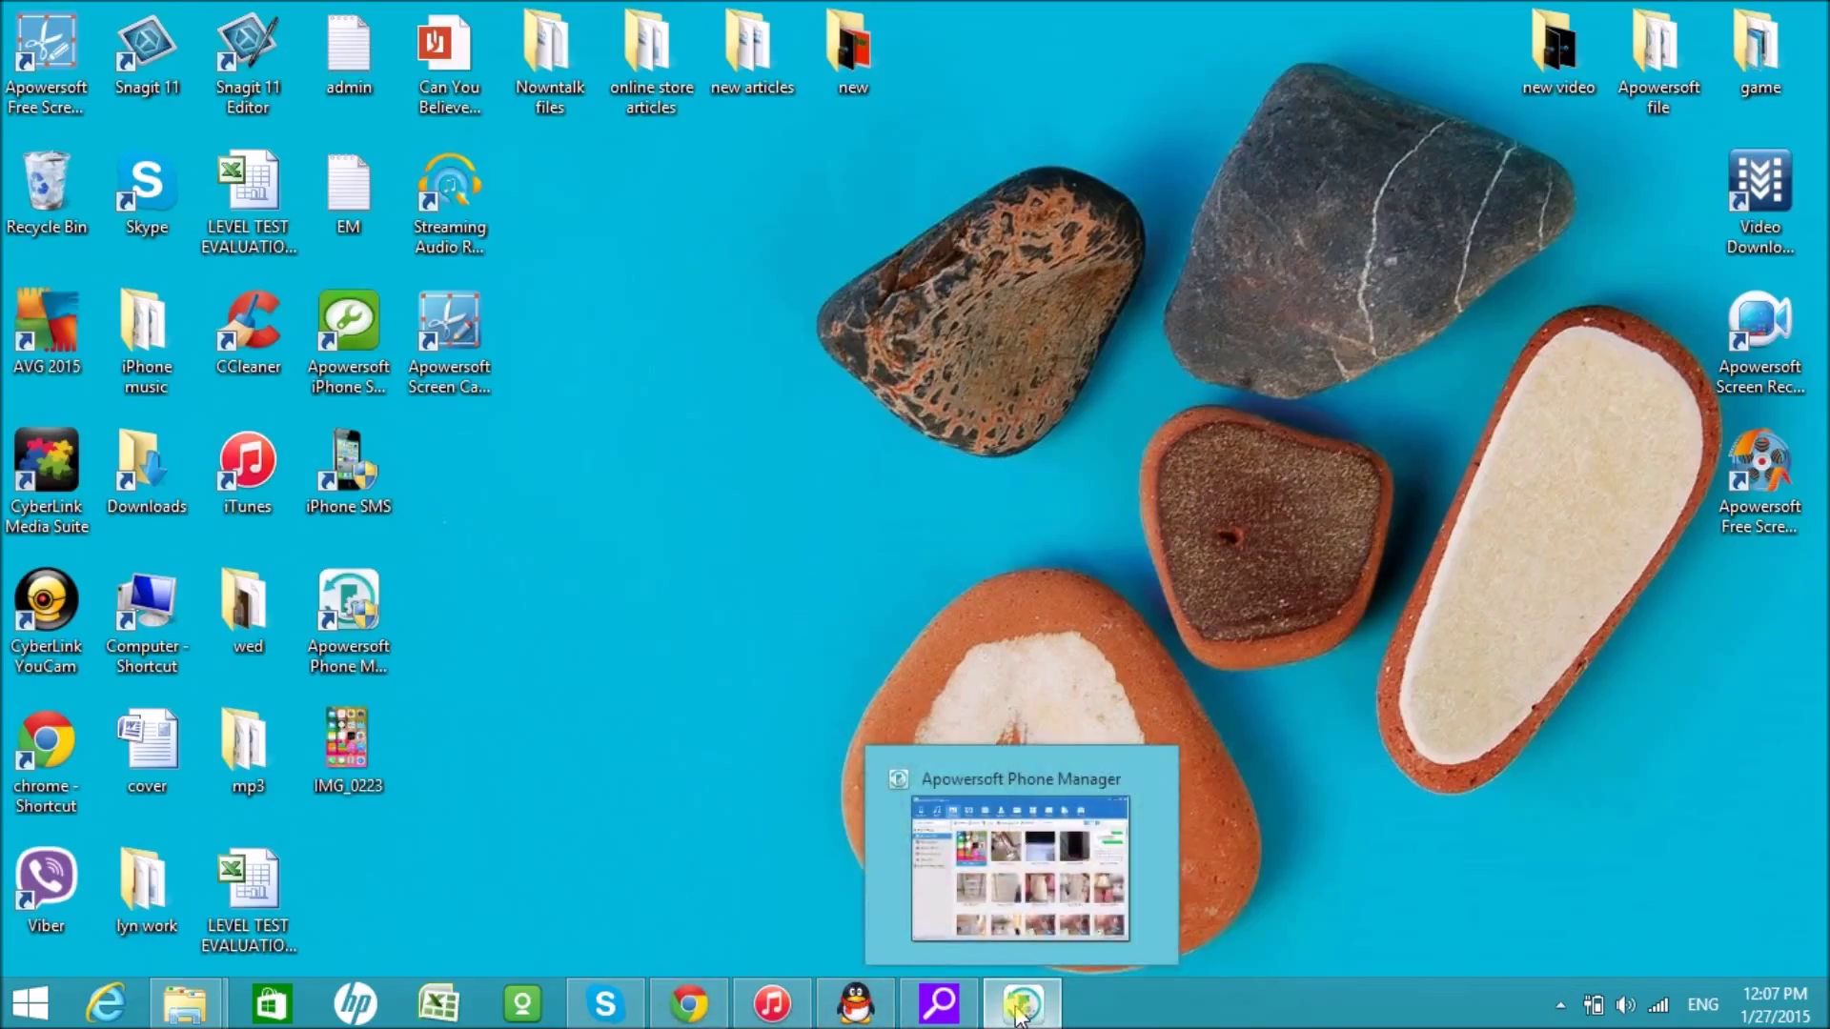
- Import the PC's Capture image from Pictures into the iPhone's empty Photo Library
{"action": "left_click", "coordinate": [1021, 1000]}
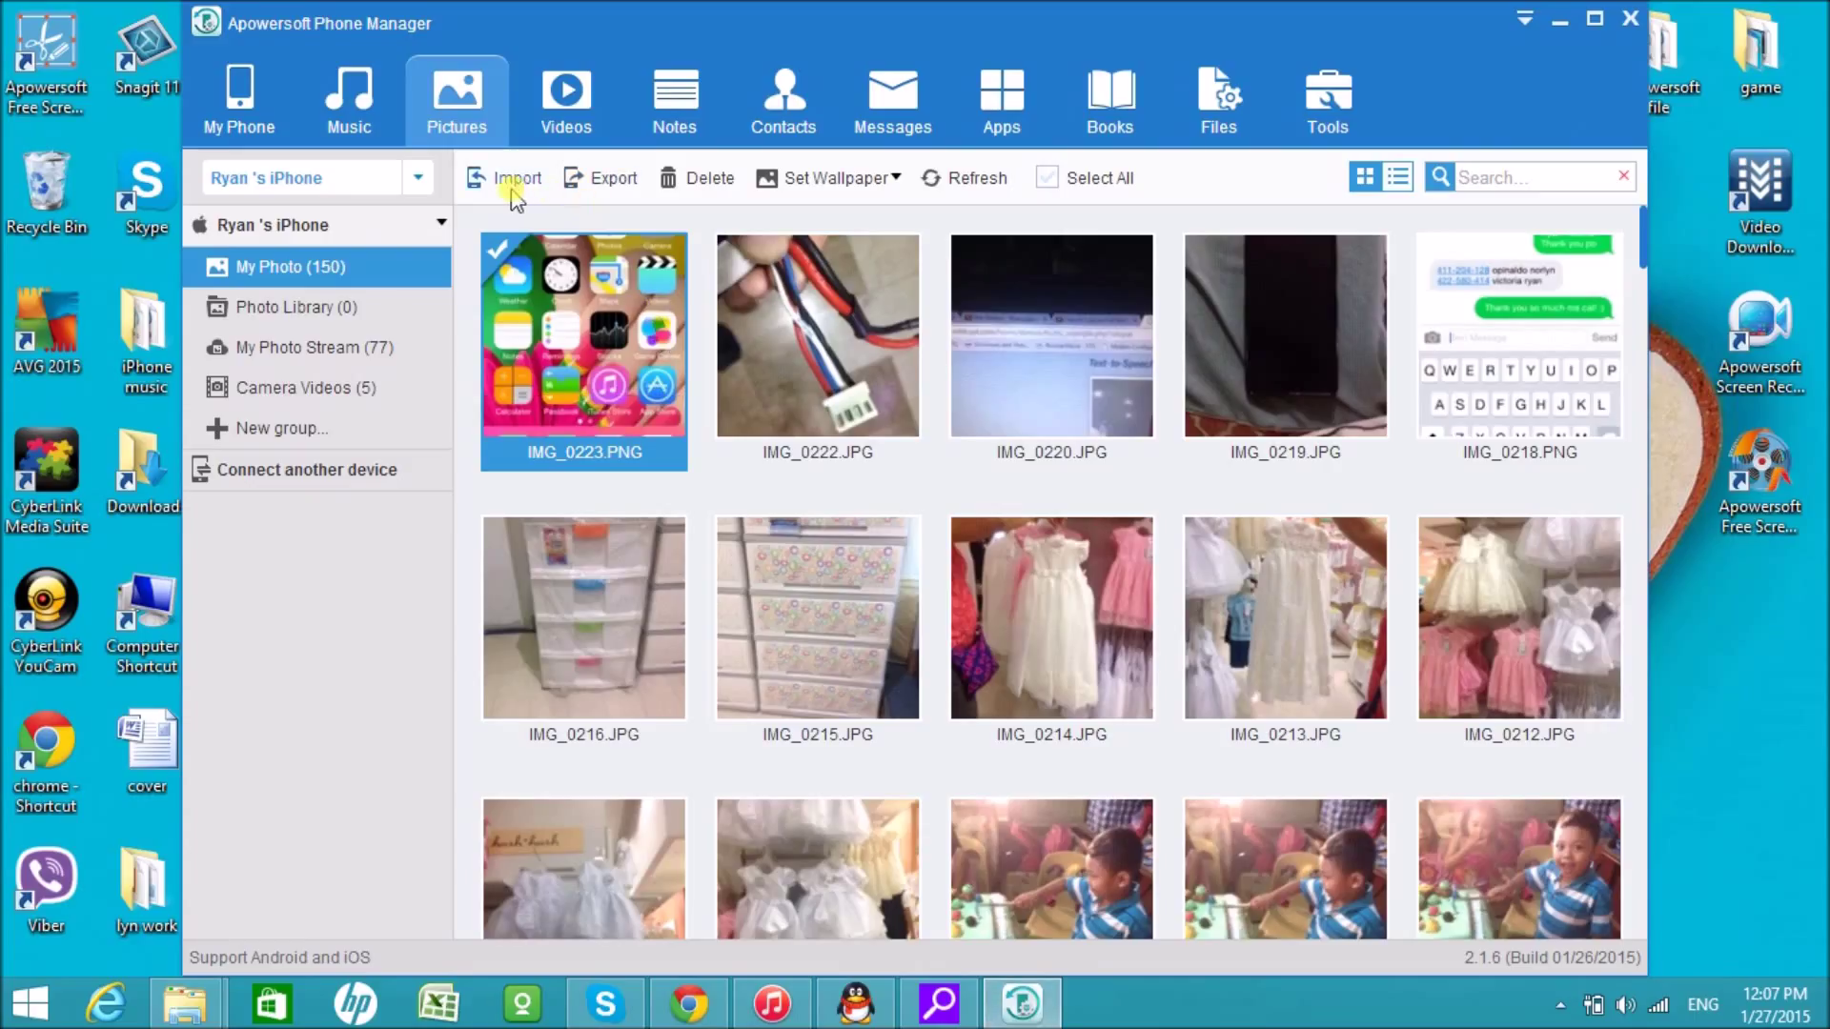
{"action": "left_click", "coordinate": [294, 307]}
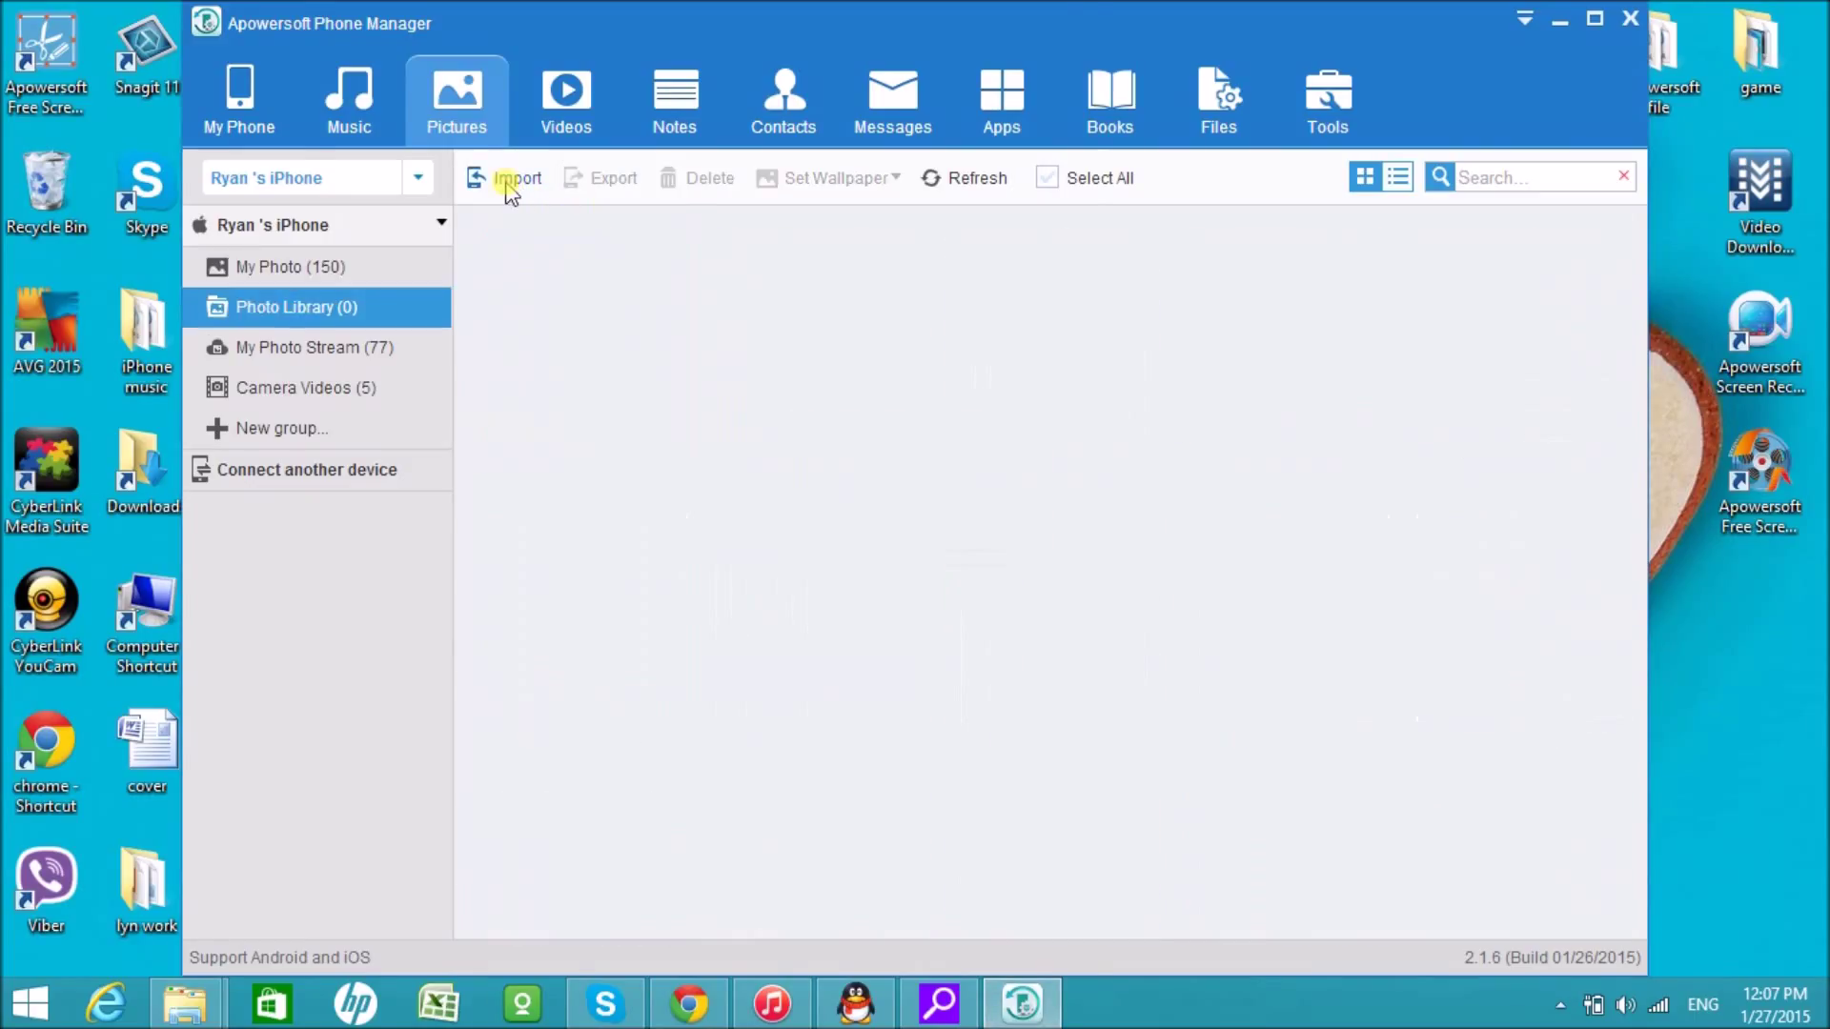
{"action": "left_click", "coordinate": [519, 179]}
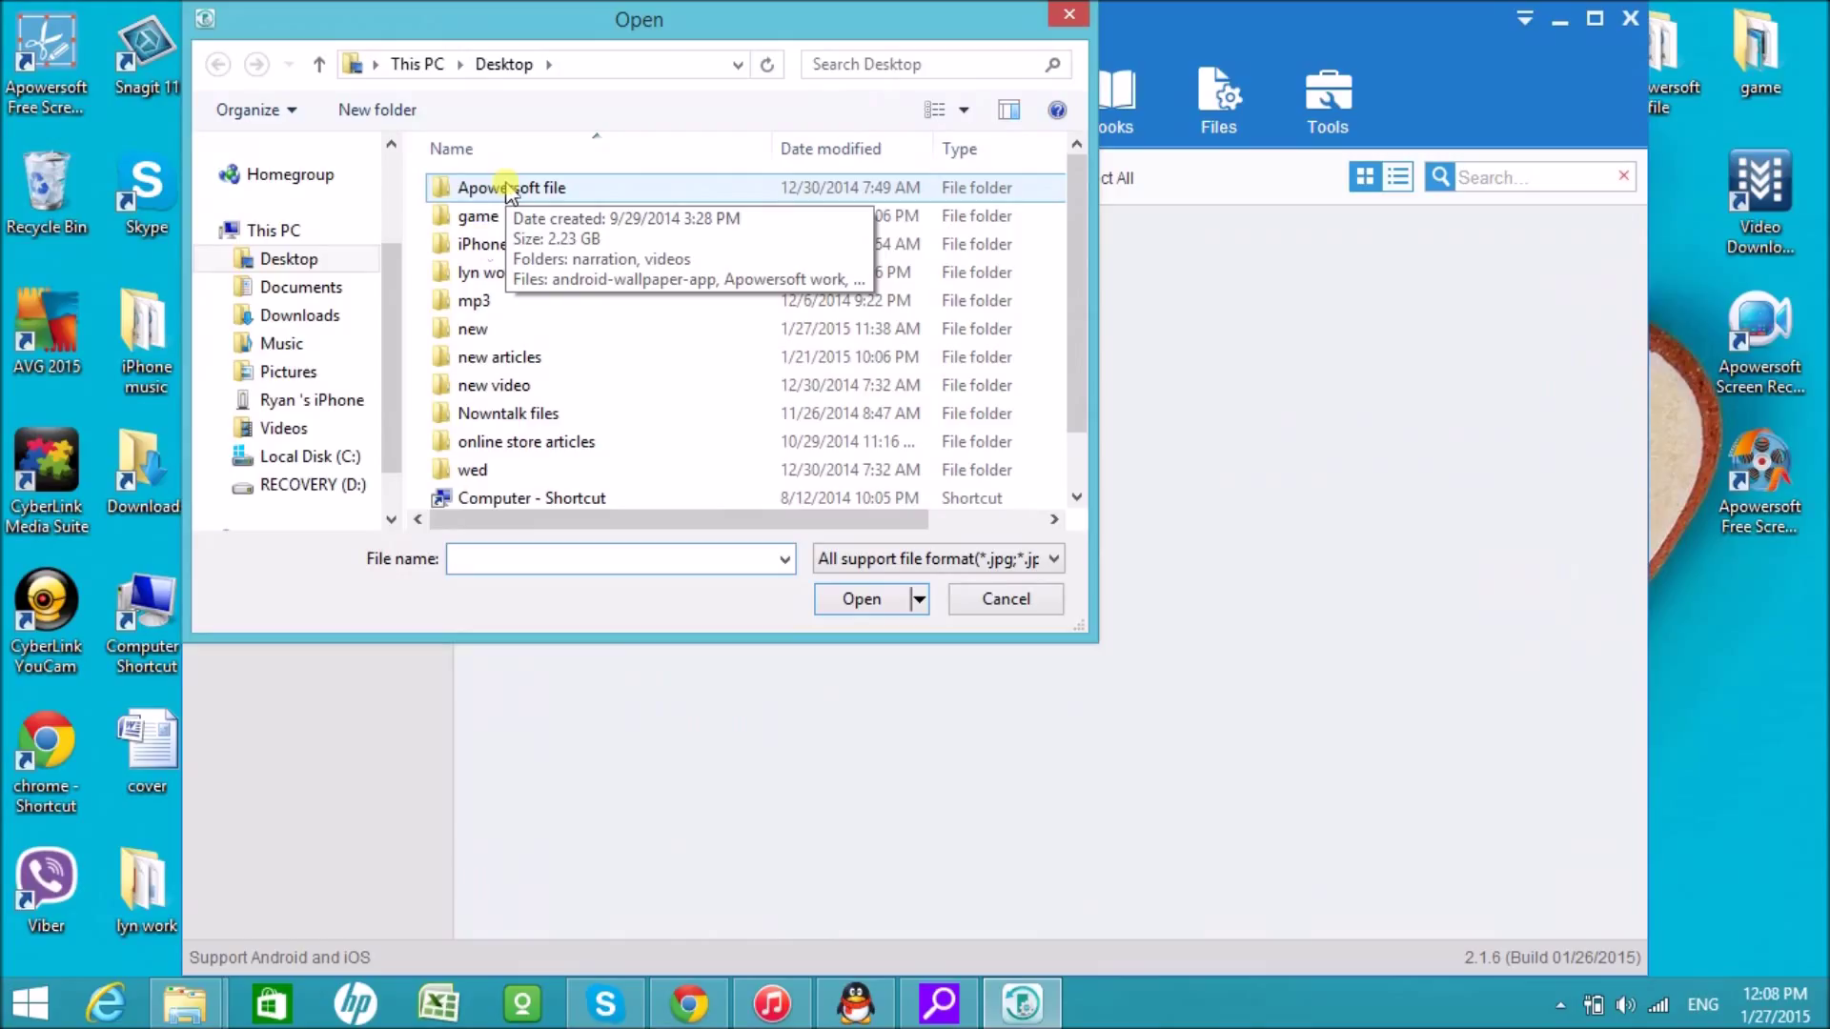
{"action": "left_click", "coordinate": [286, 372]}
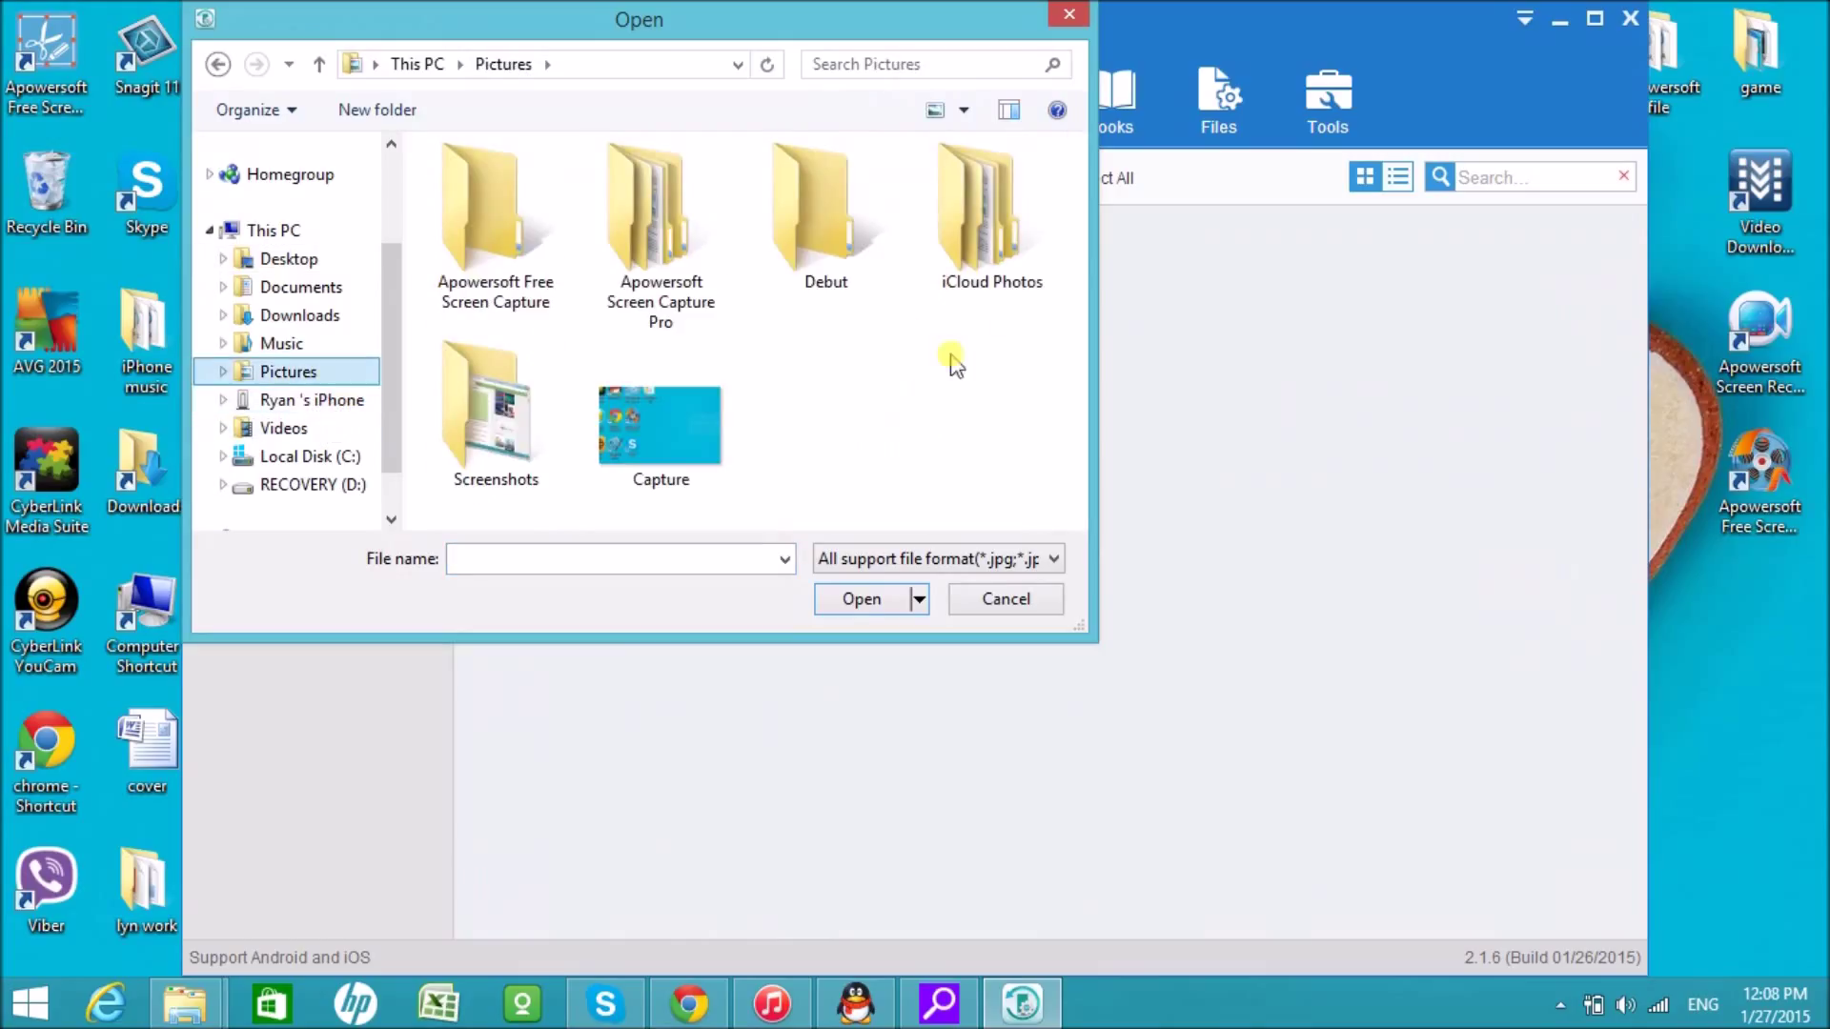
{"action": "mouse_move", "coordinate": [987, 383]}
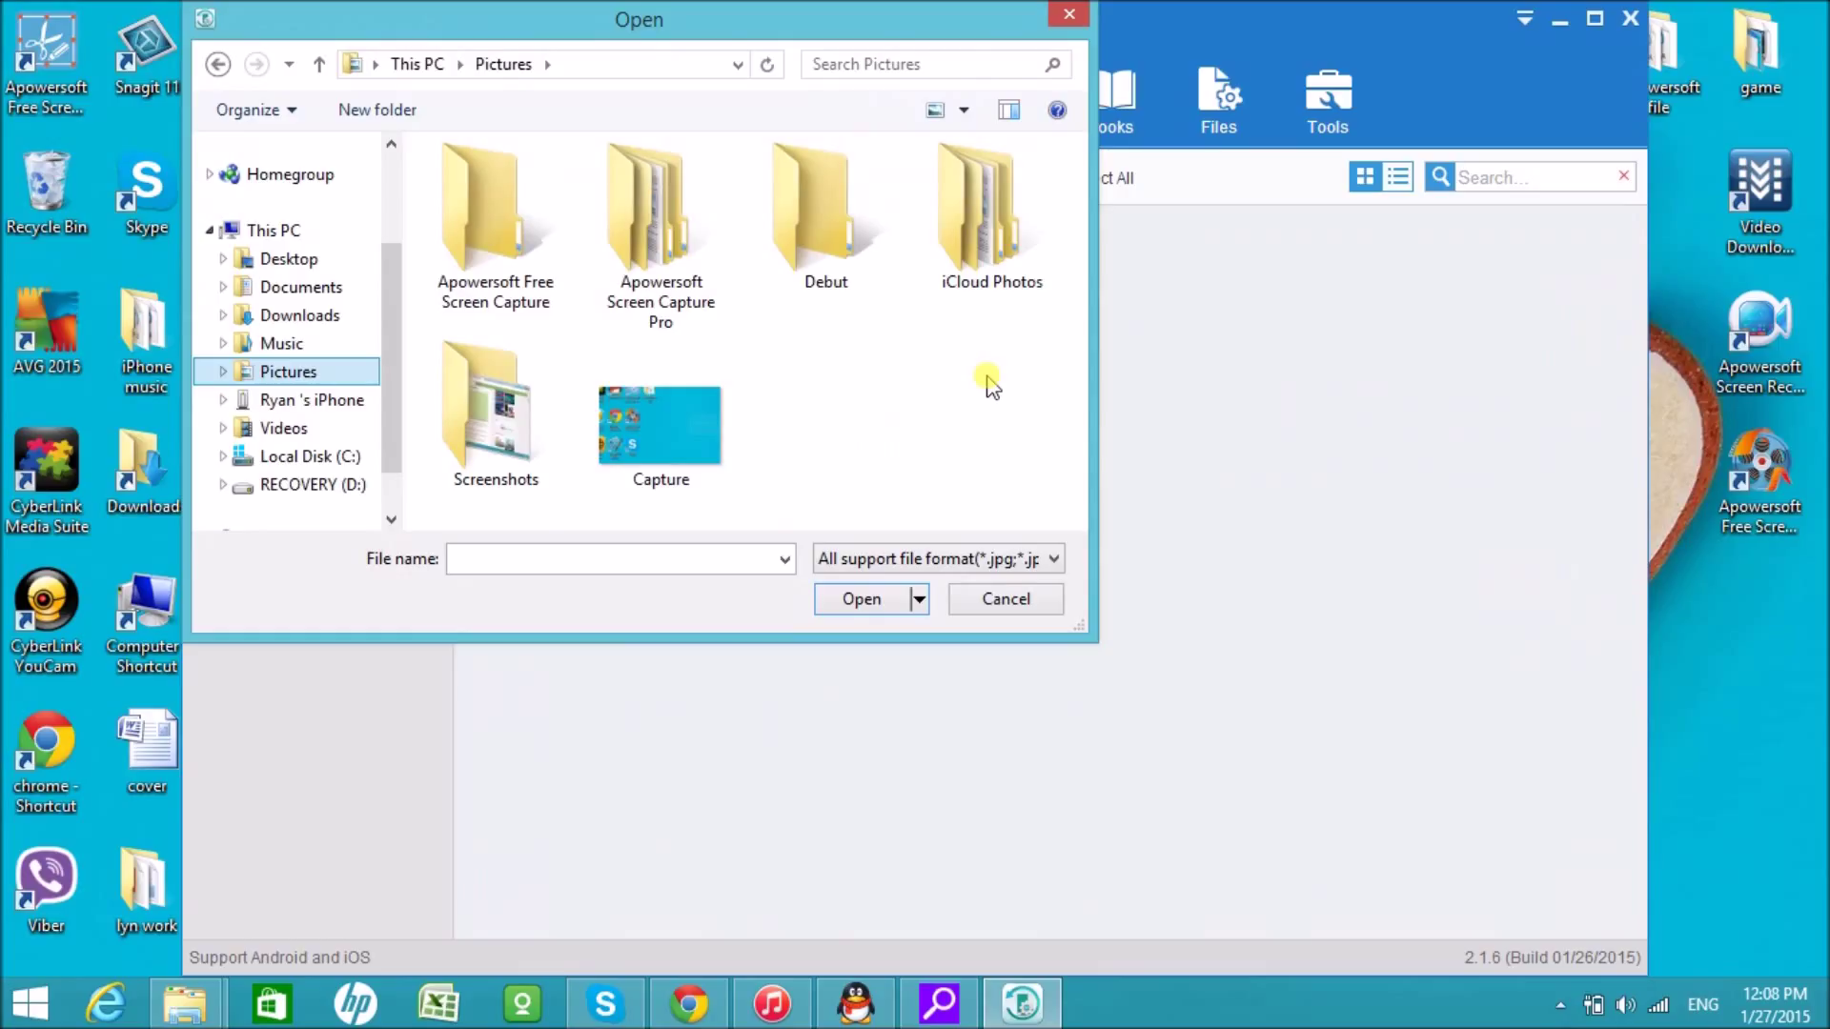
{"action": "left_click", "coordinate": [659, 435]}
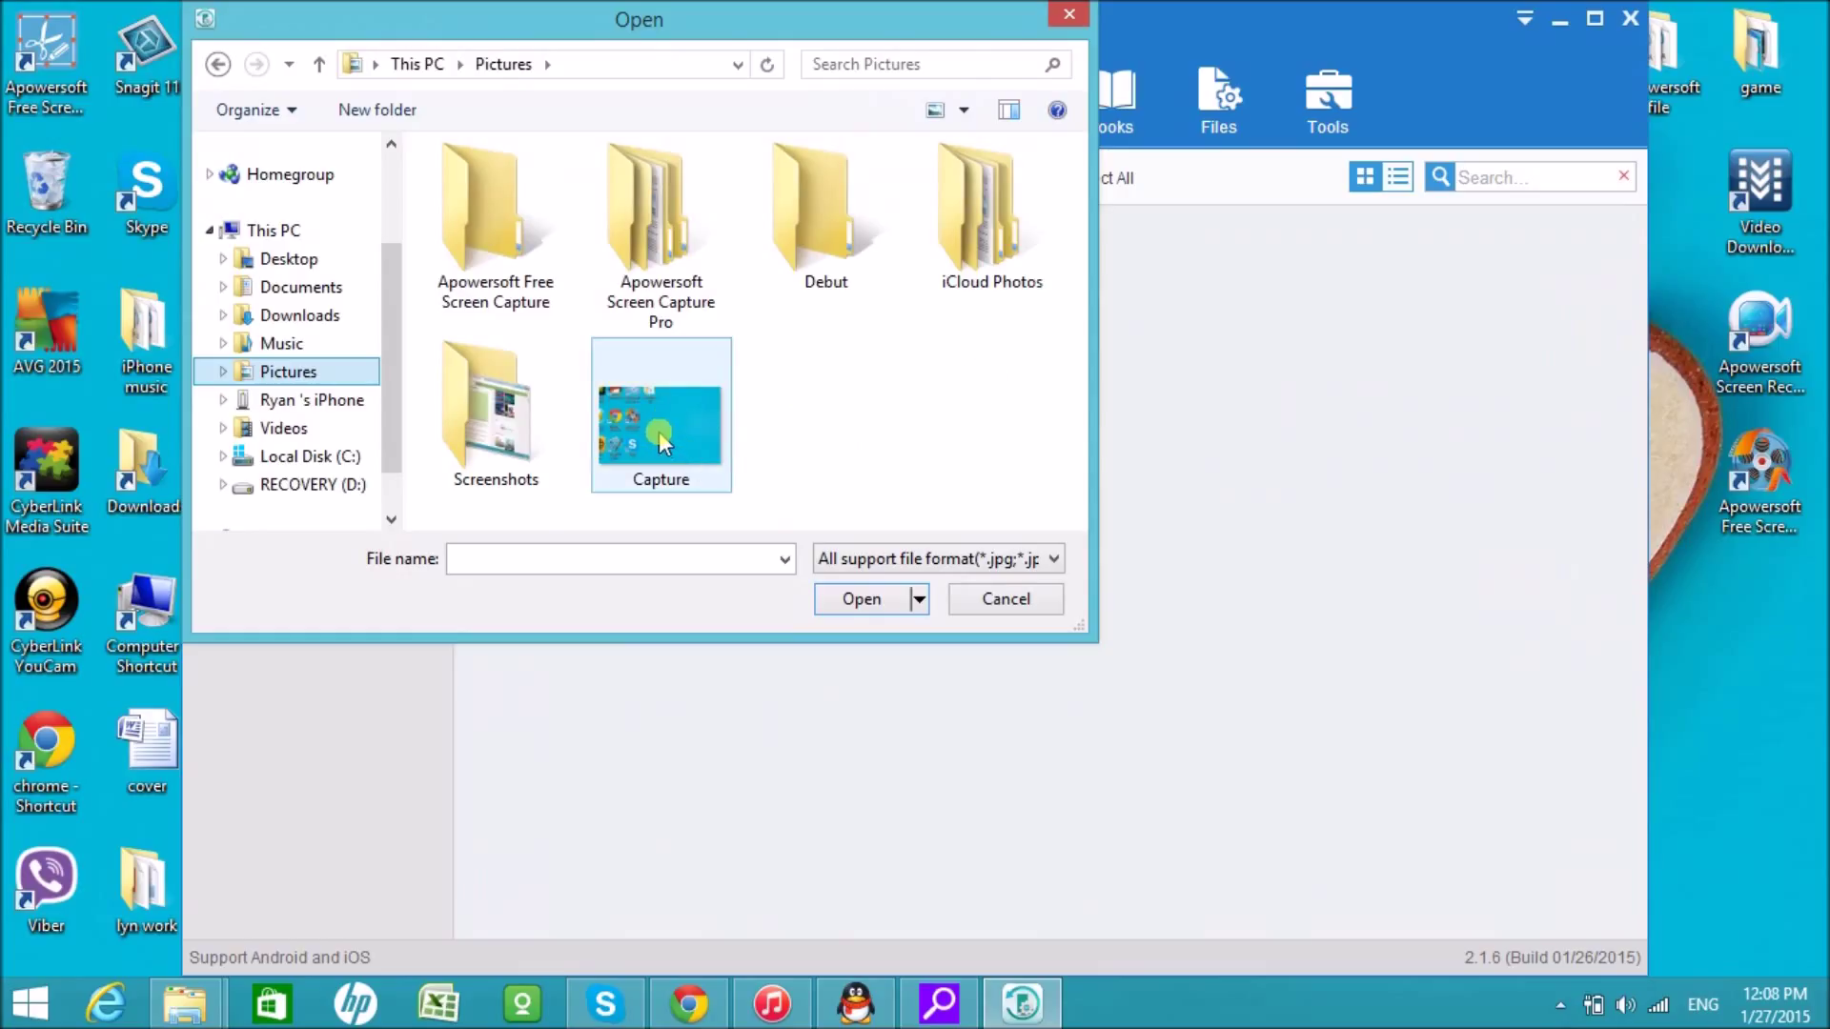
{"action": "left_click", "coordinate": [659, 413]}
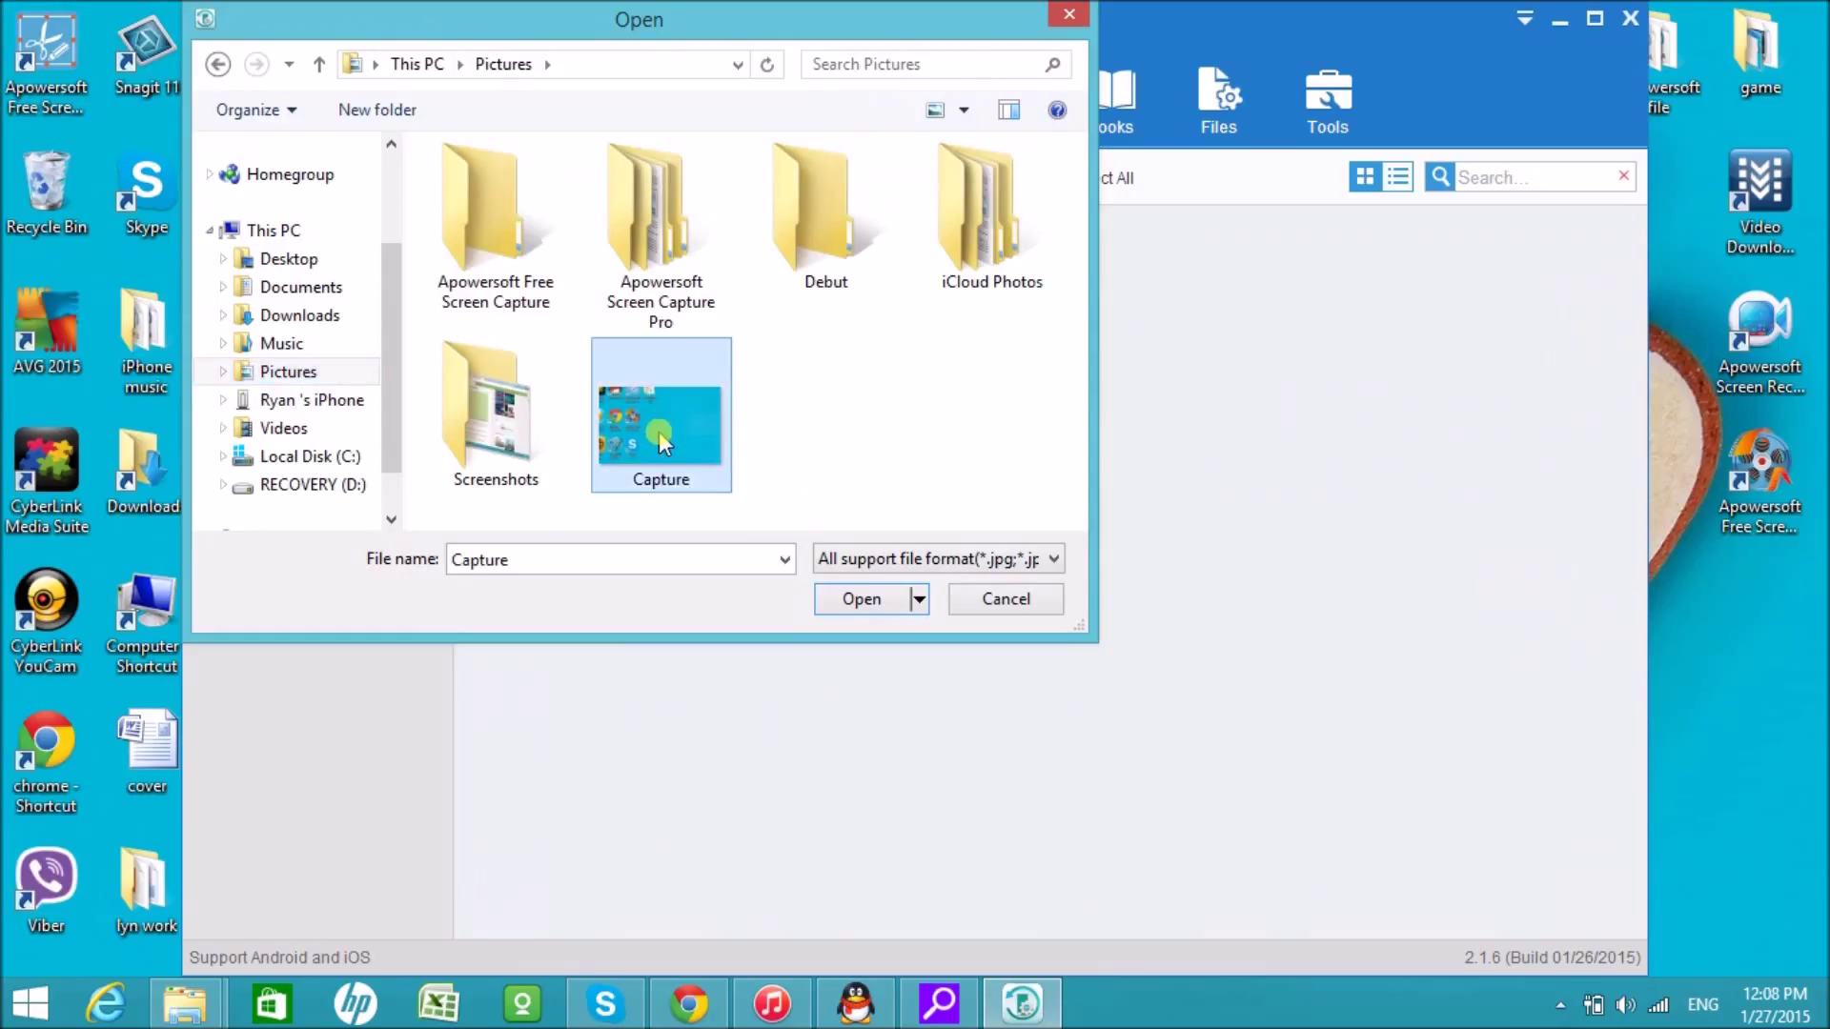
{"action": "left_click", "coordinate": [862, 598]}
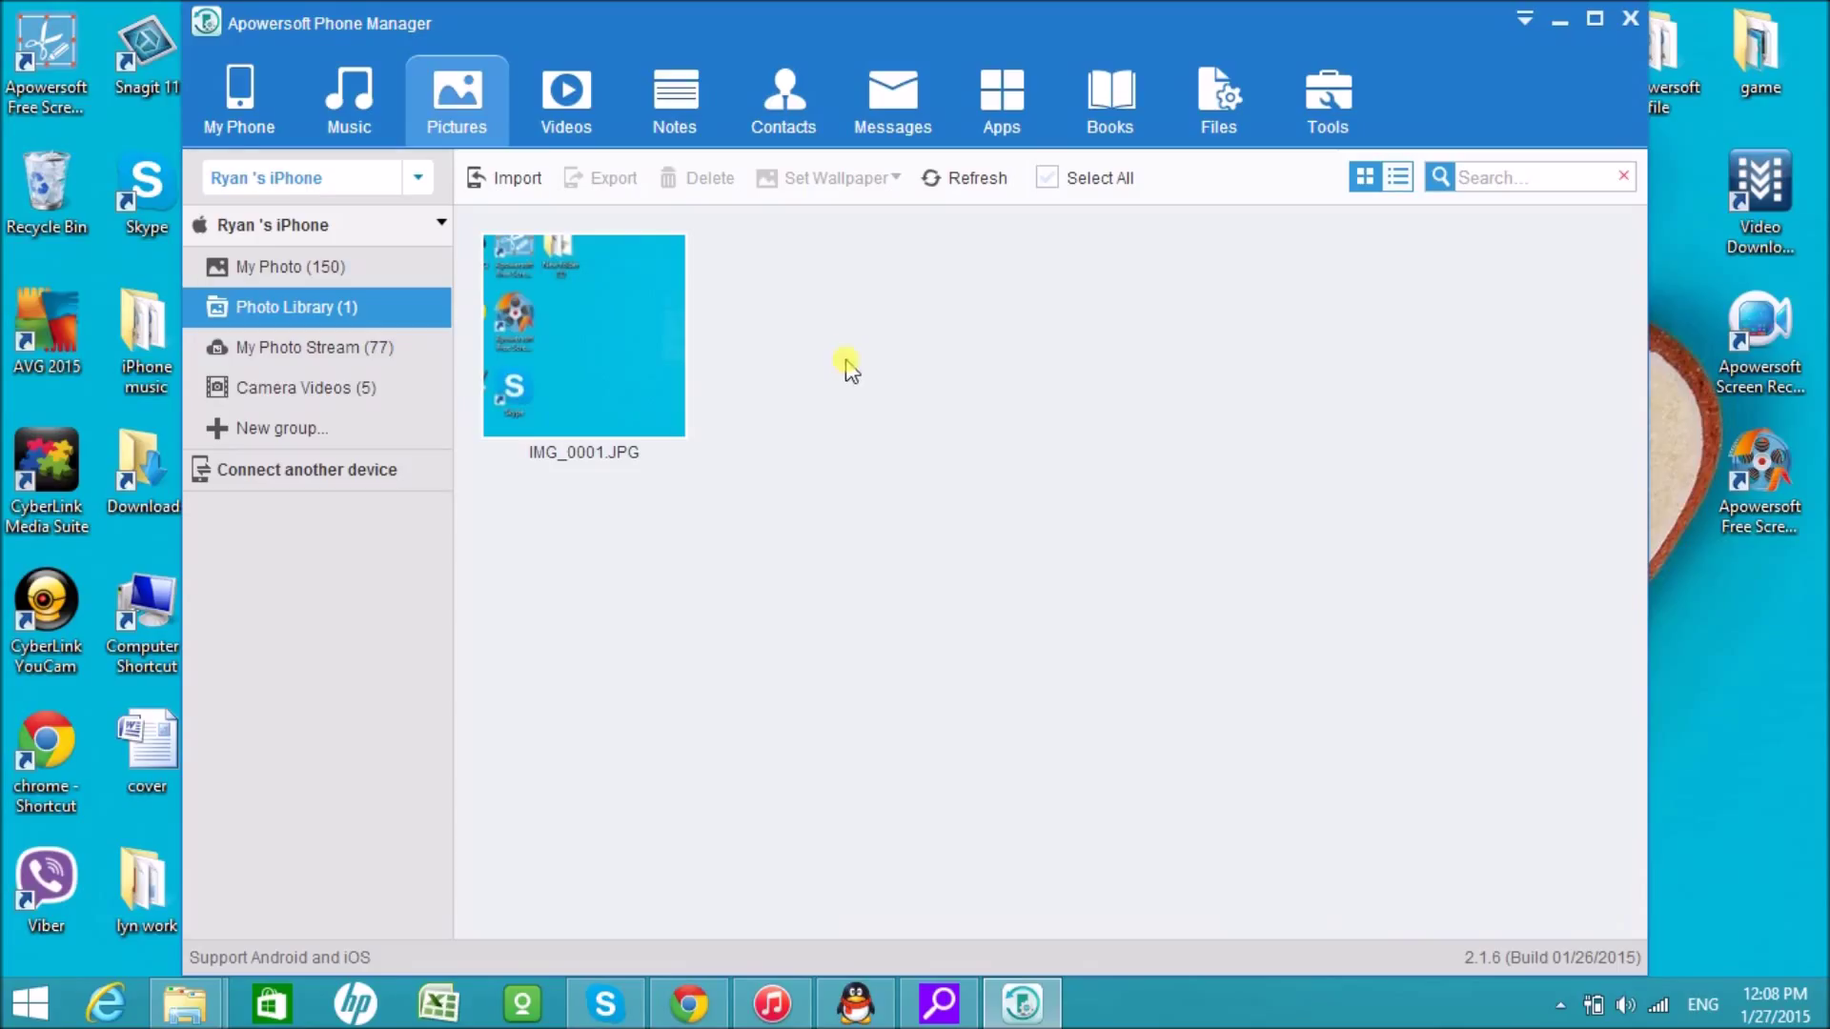
{"action": "mouse_move", "coordinate": [236, 113]}
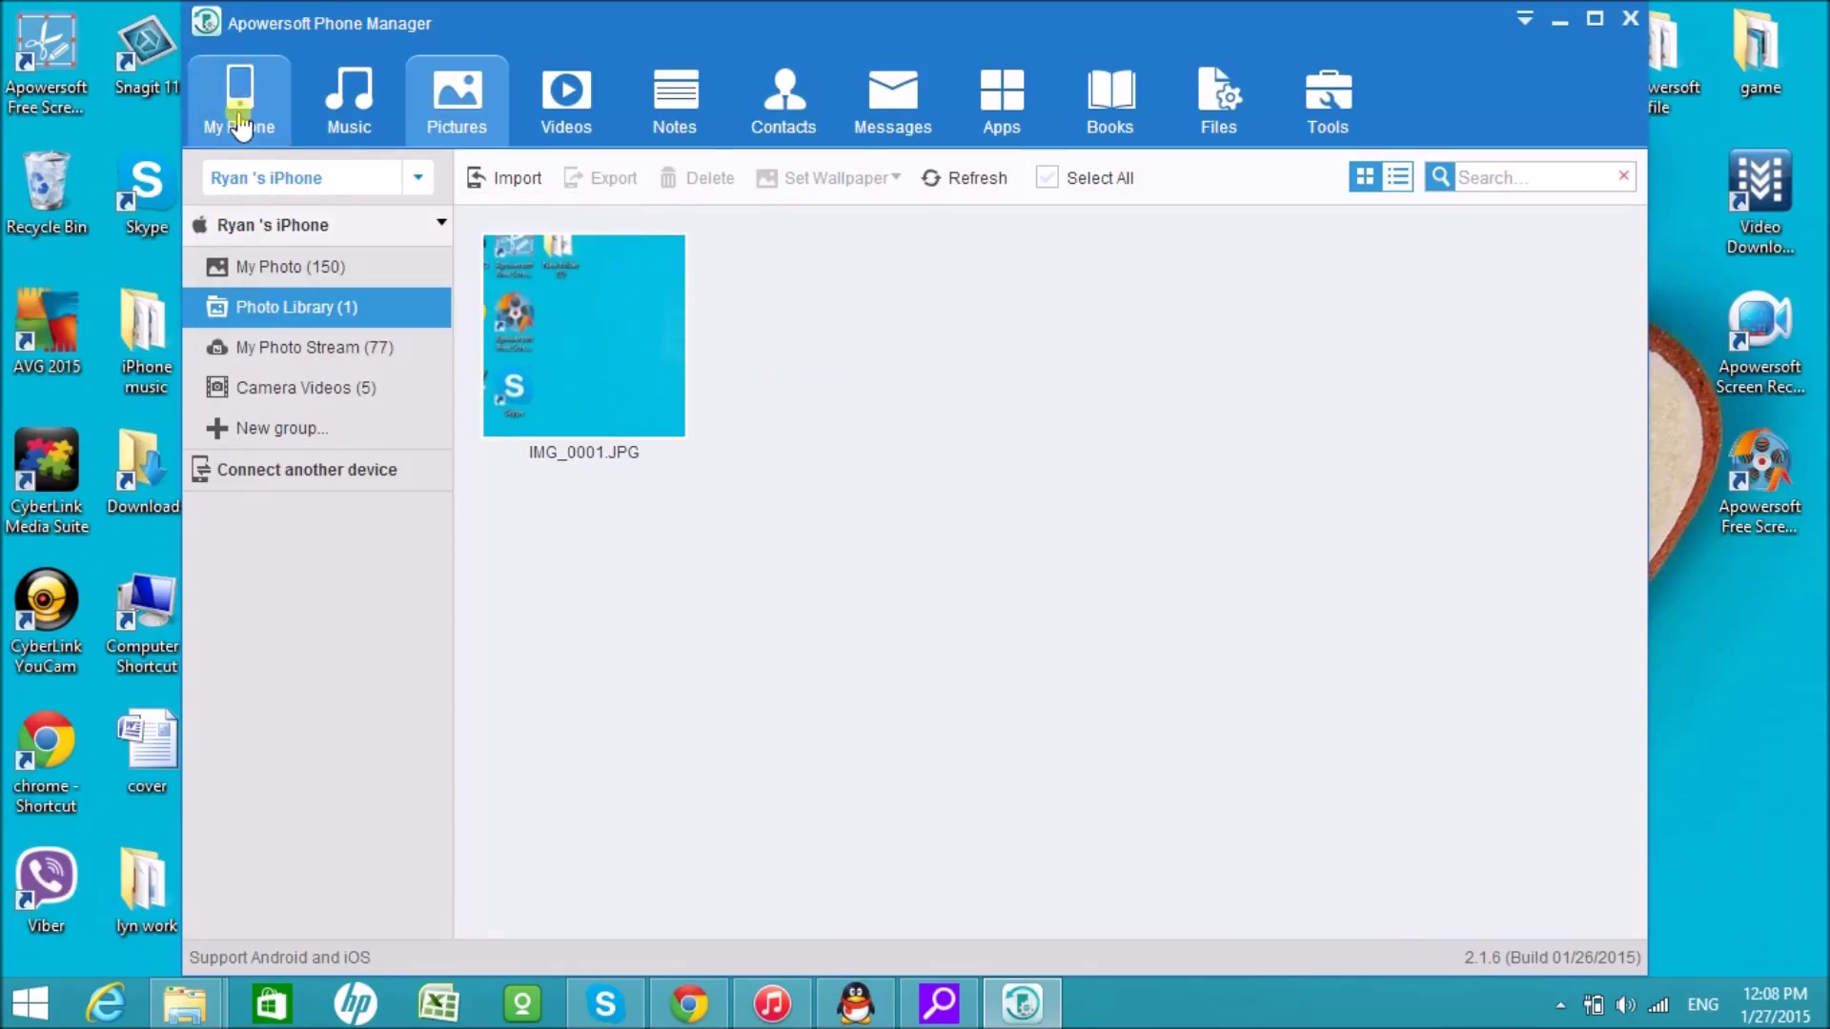
- Return to My Phone overview and disconnect the iPhone from the computer
{"action": "left_click", "coordinate": [238, 99]}
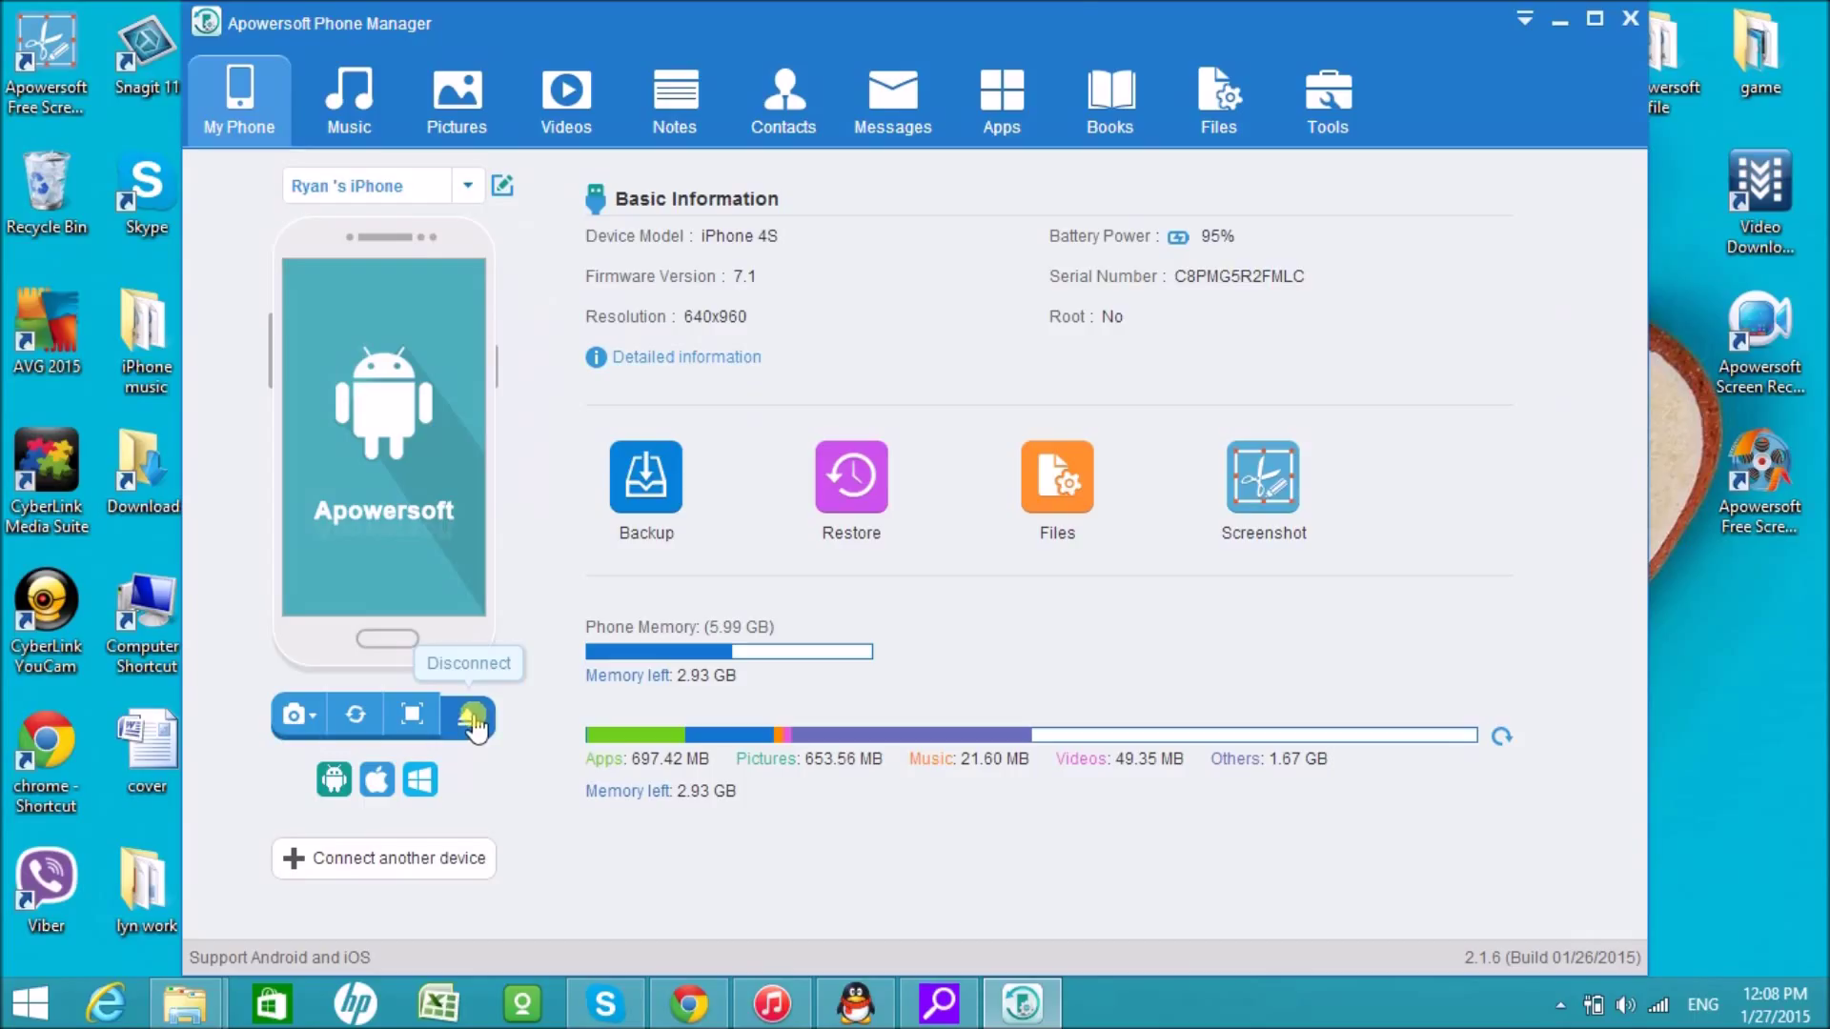
{"action": "left_click", "coordinate": [469, 713]}
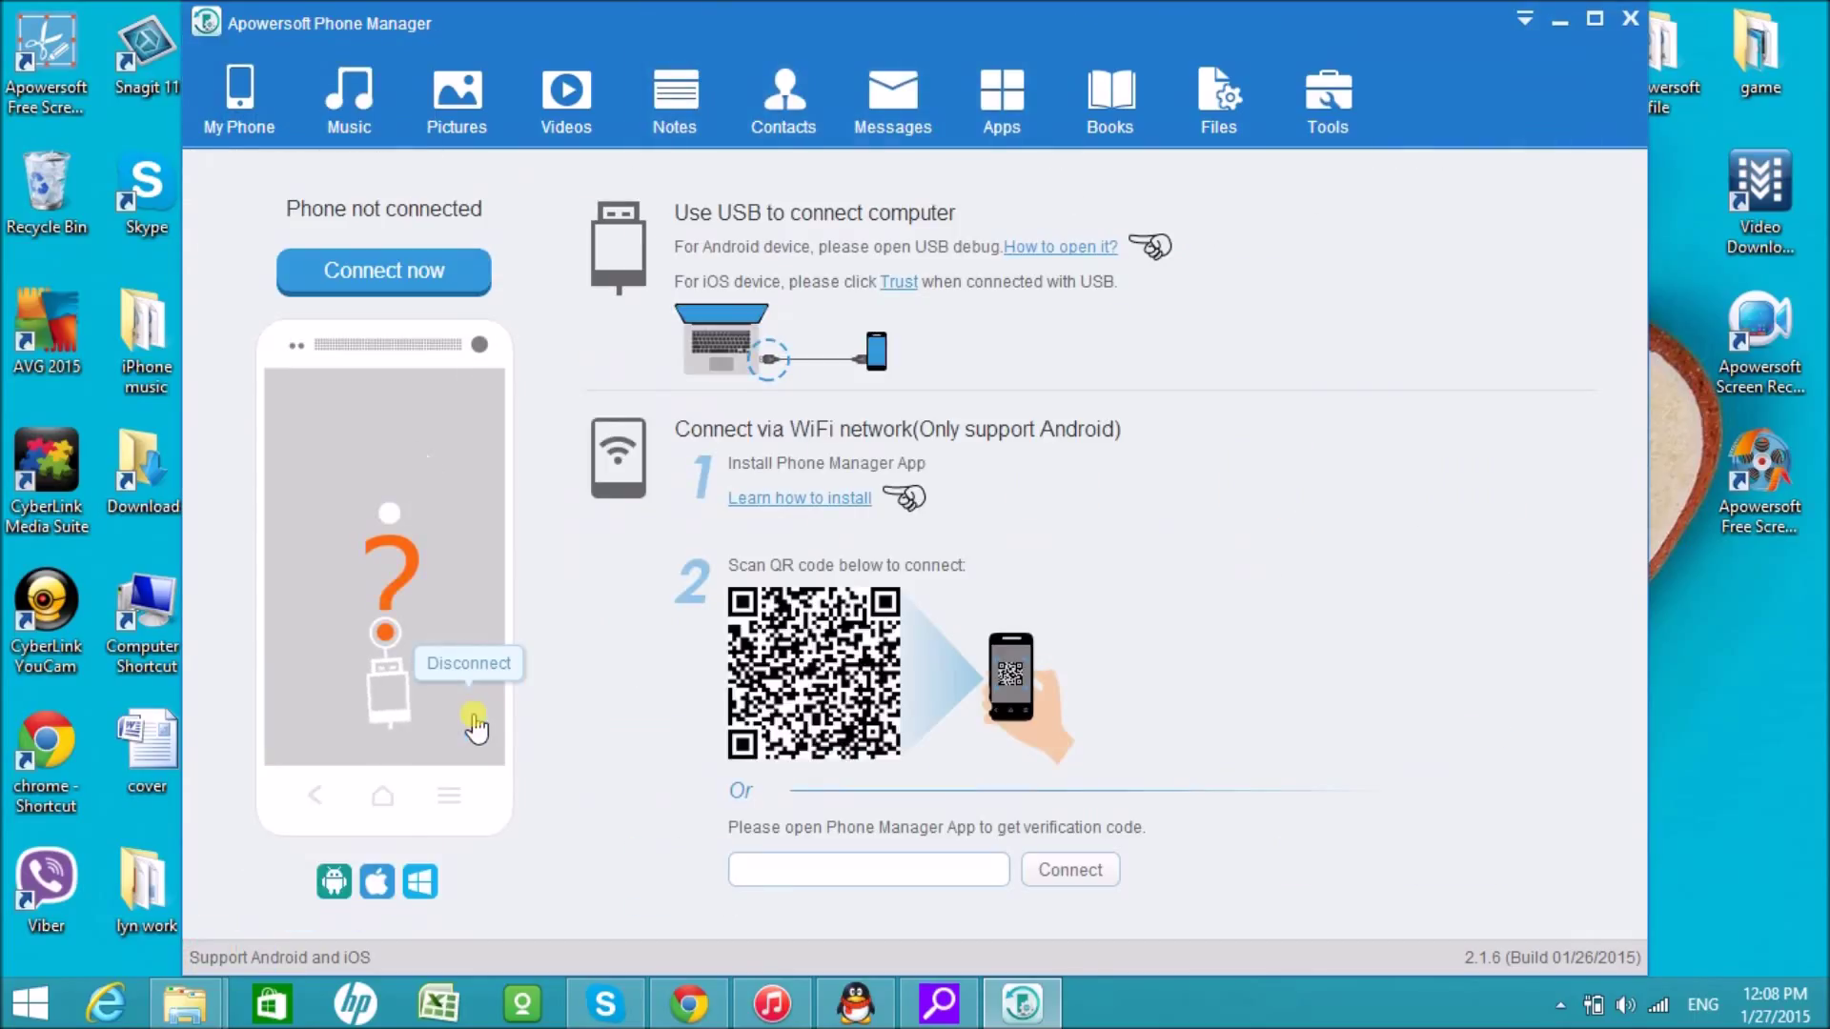
{"action": "mouse_move", "coordinate": [568, 742]}
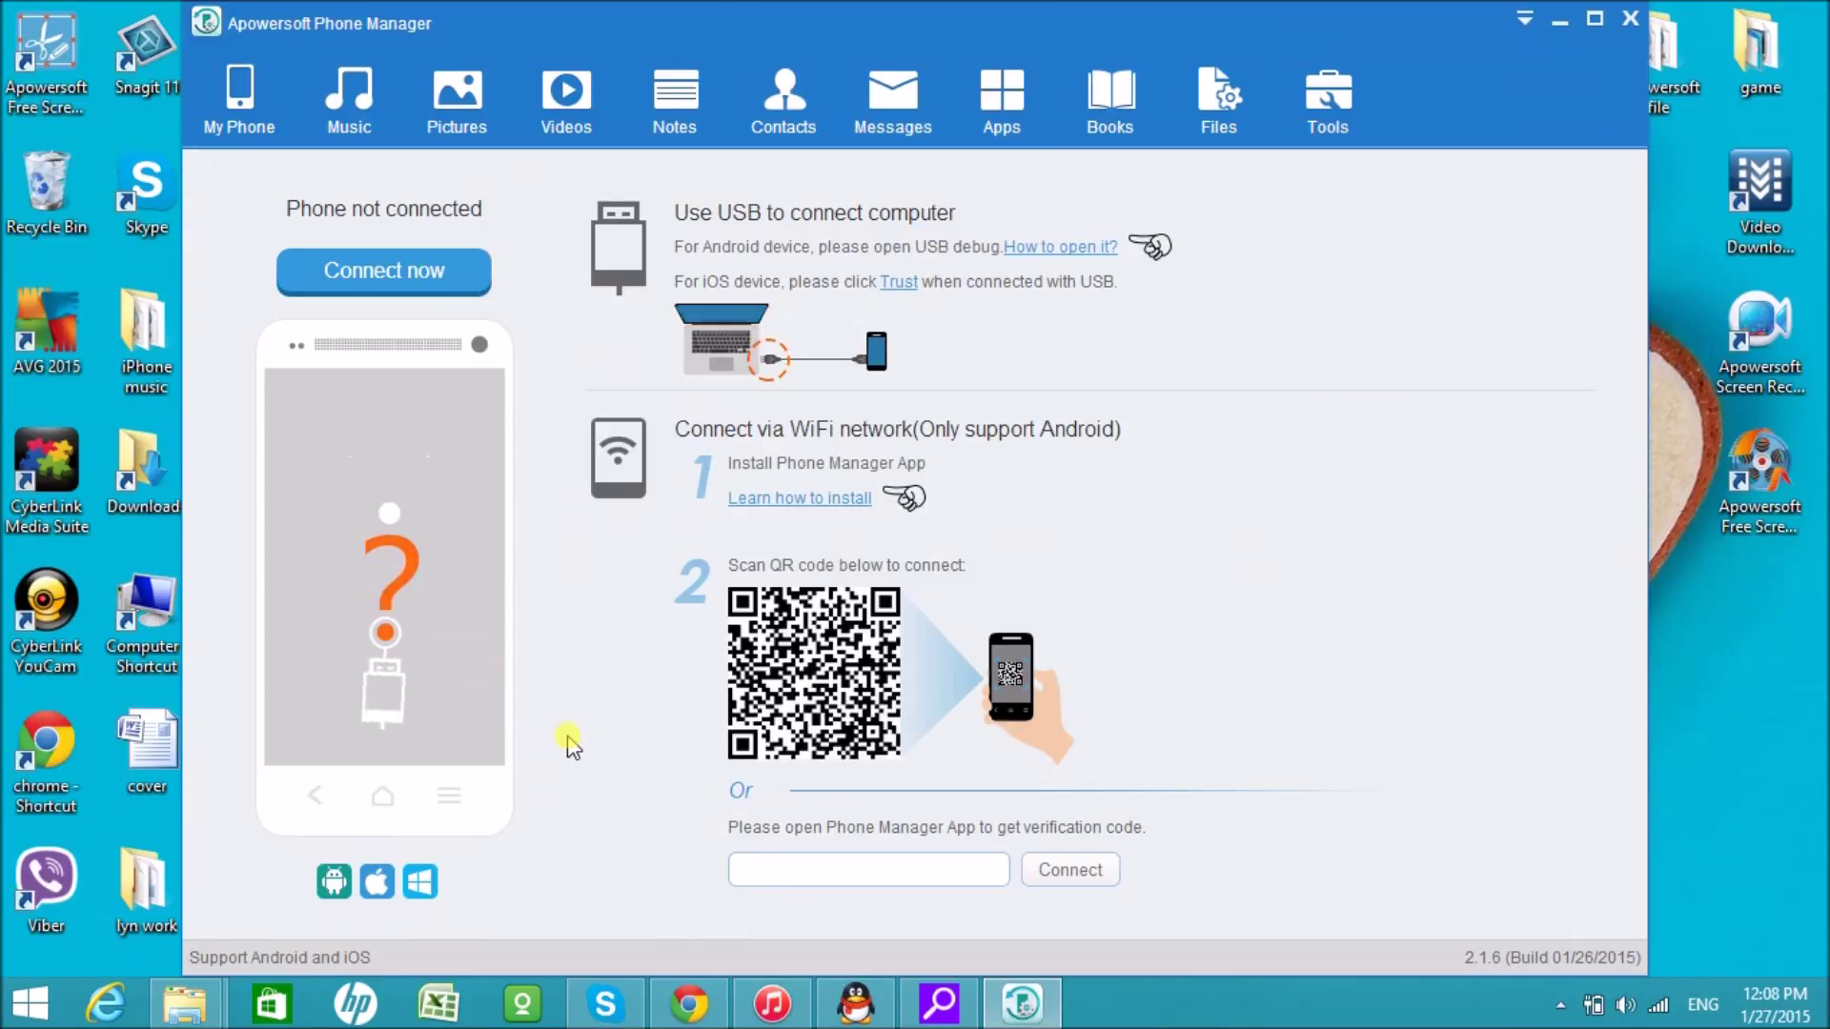